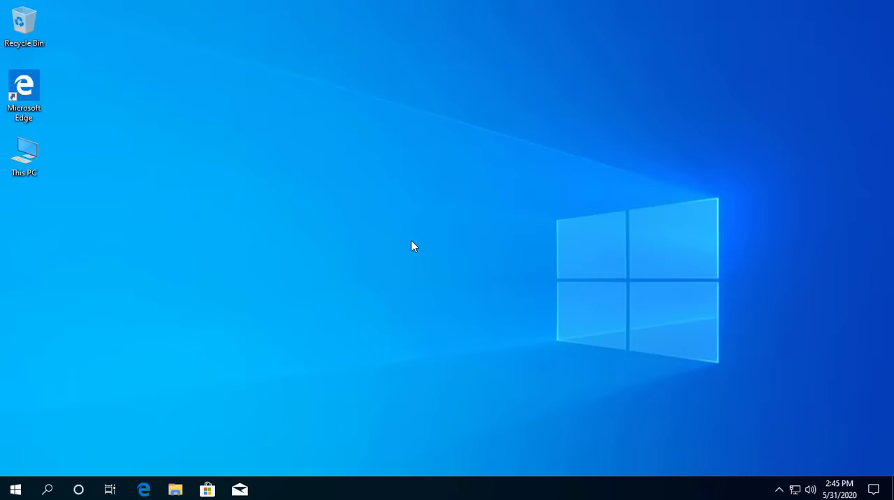
Launch Edge, go to Google and search for prtg
{"action": "left_click", "coordinate": [143, 489]}
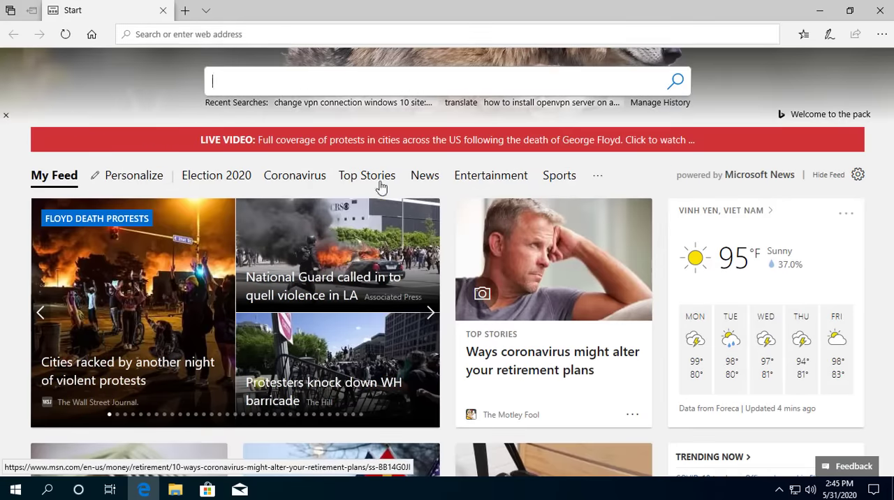
{"action": "type", "text": "gl"}
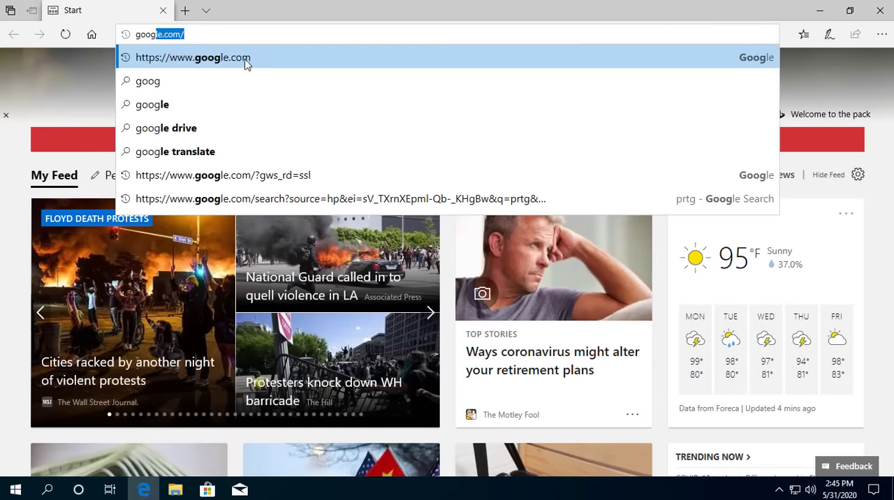
{"action": "left_click", "coordinate": [196, 57]}
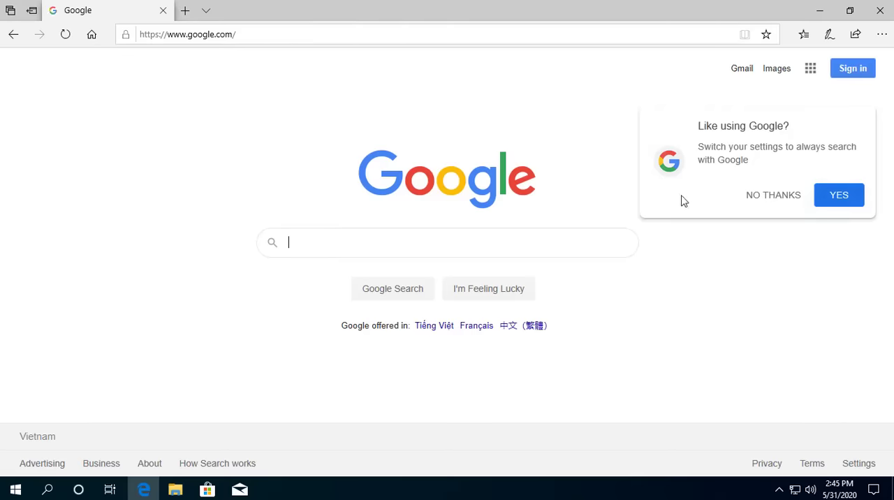
{"action": "type", "text": "prtg"}
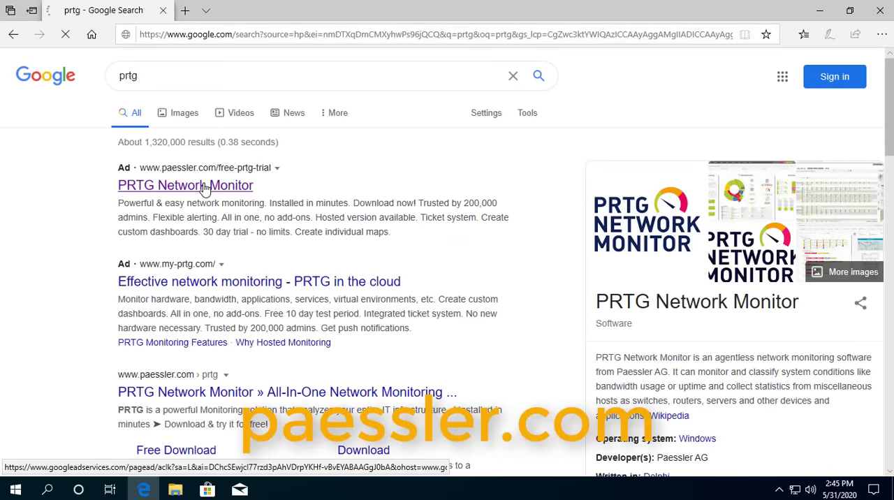
Download the PRTG trial installer from the Paessler result and show it in Downloads
{"action": "left_click", "coordinate": [203, 185]}
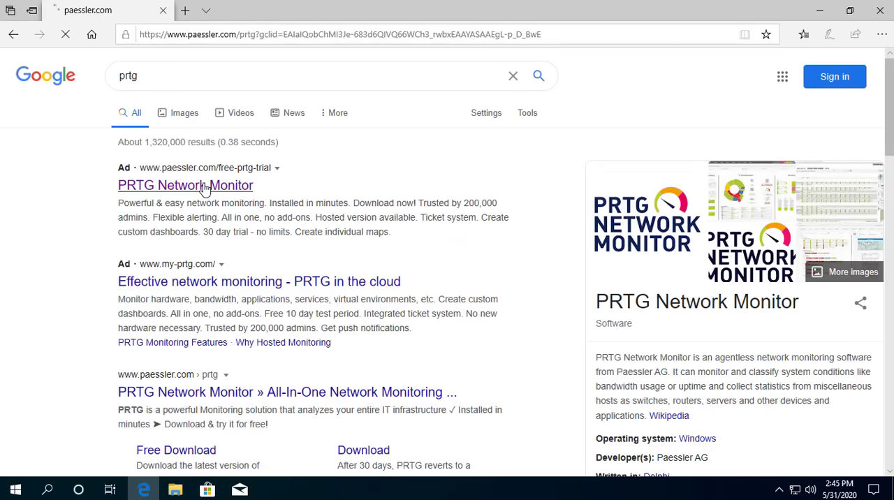
{"action": "left_click", "coordinate": [185, 185]}
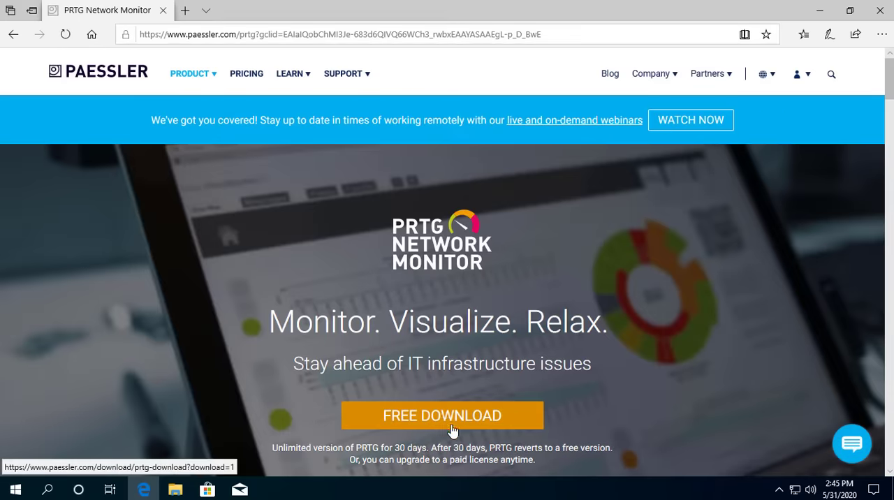
{"action": "left_click", "coordinate": [444, 416]}
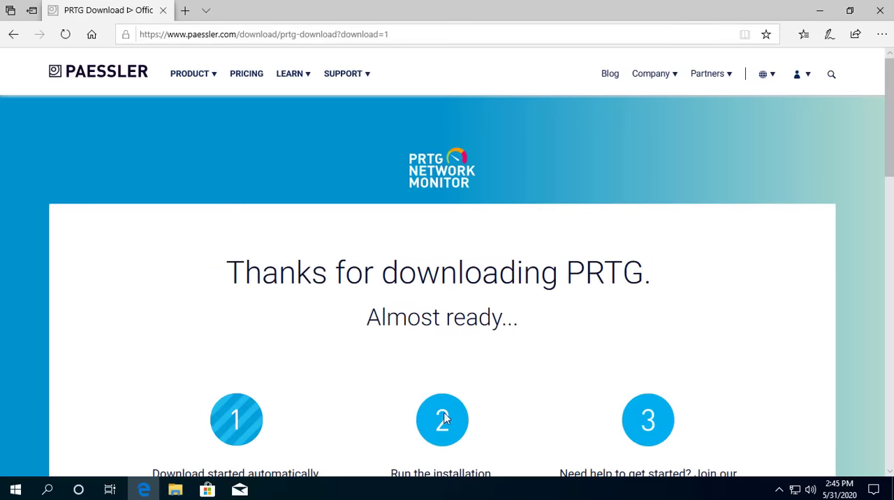
{"action": "scroll", "scroll_direction": "down", "scroll_amount": 3}
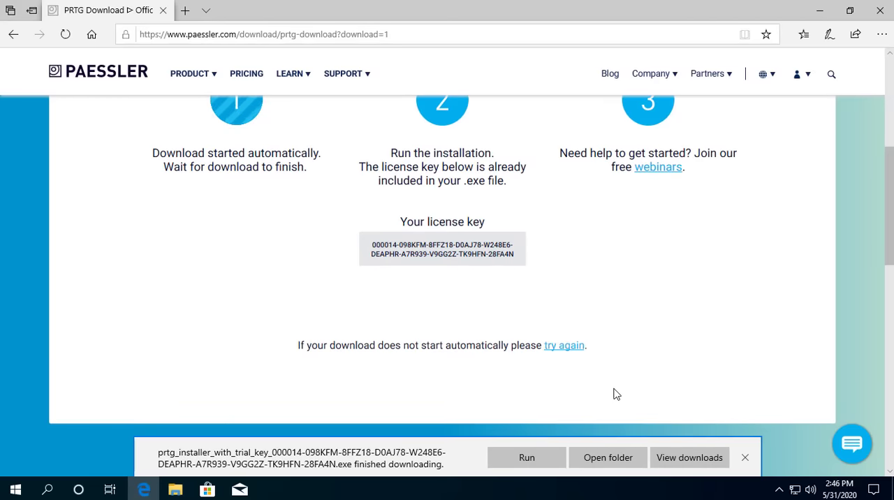
{"action": "left_click", "coordinate": [608, 458]}
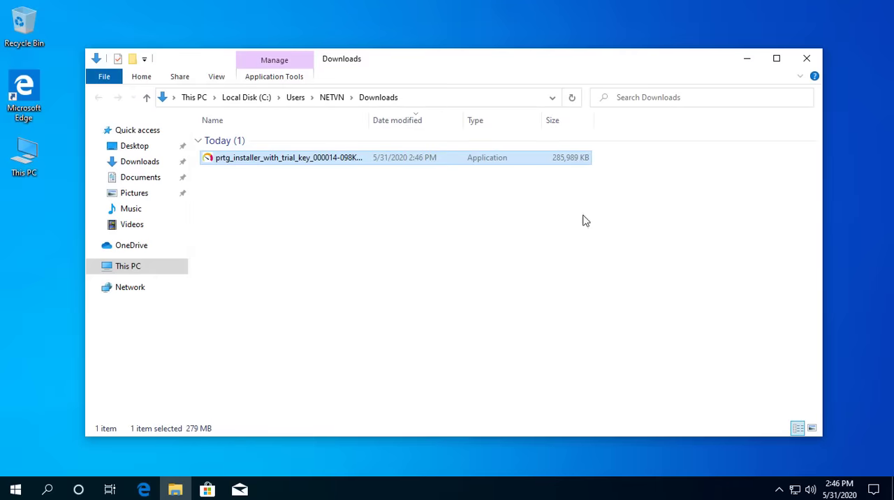
Run the prtg_installer file from Downloads, allow UAC and confirm English
{"action": "left_click", "coordinate": [775, 58]}
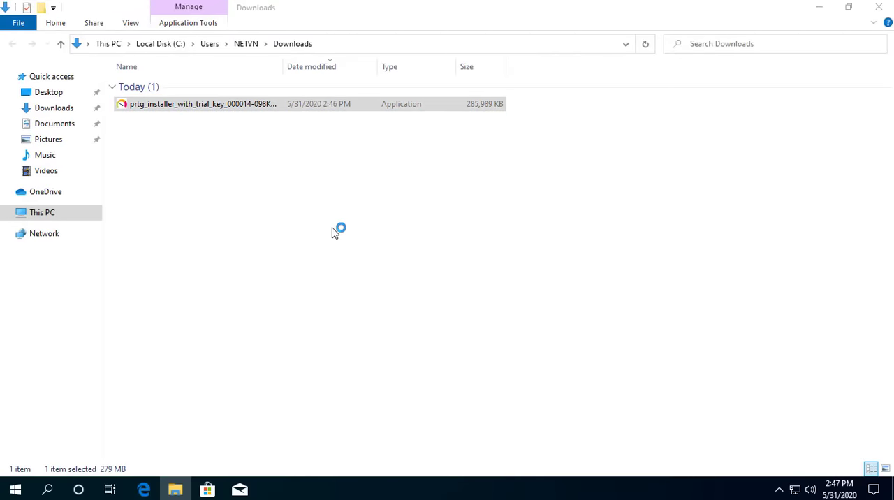
{"action": "double_click", "coordinate": [203, 103]}
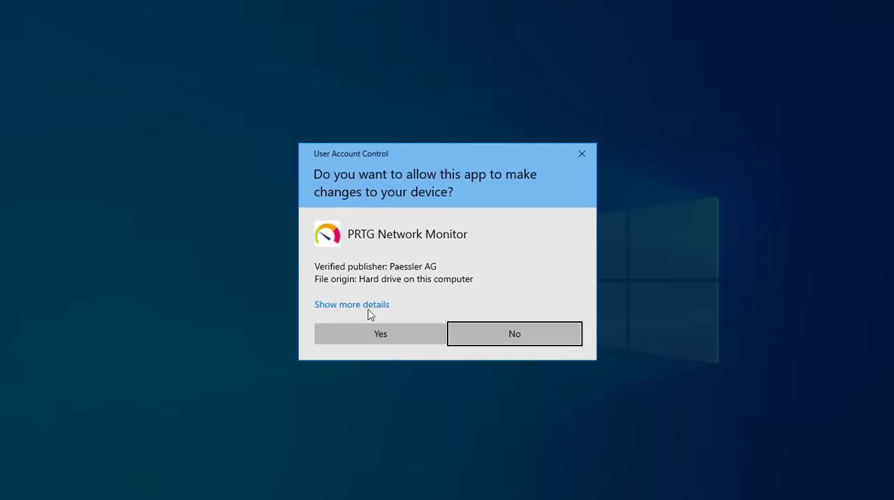
{"action": "left_click", "coordinate": [380, 333]}
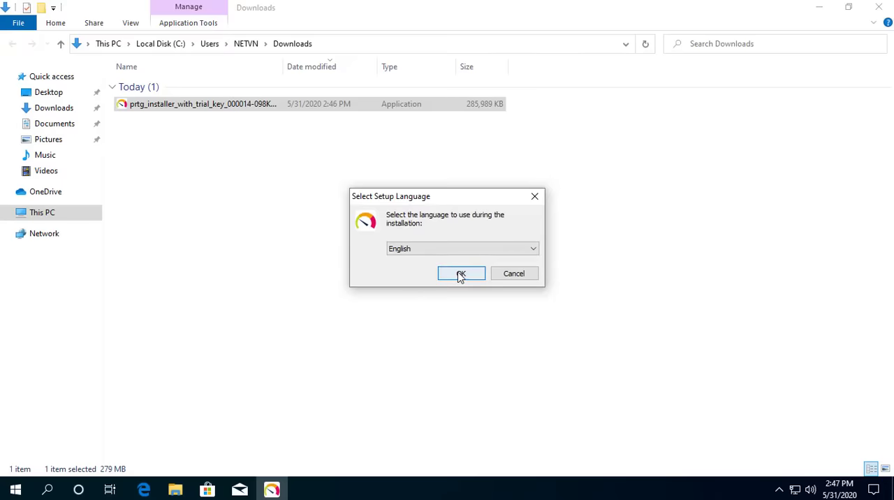
{"action": "left_click", "coordinate": [461, 274]}
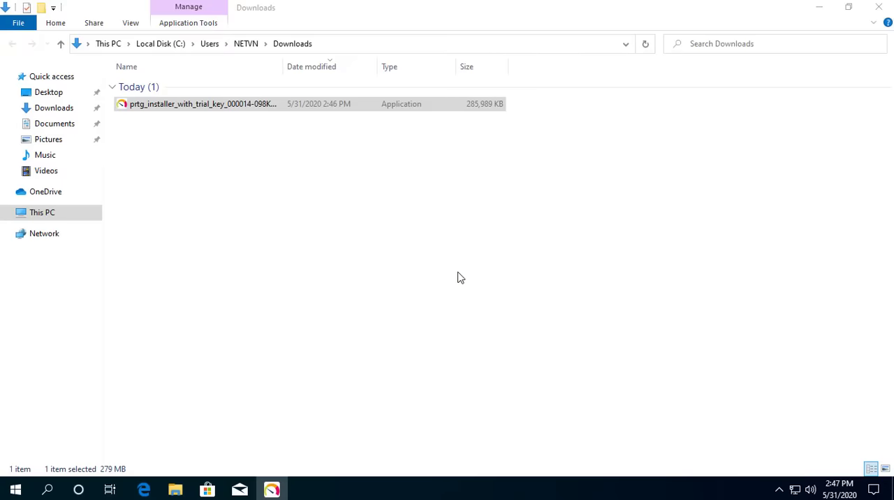
{"action": "double_click", "coordinate": [203, 104]}
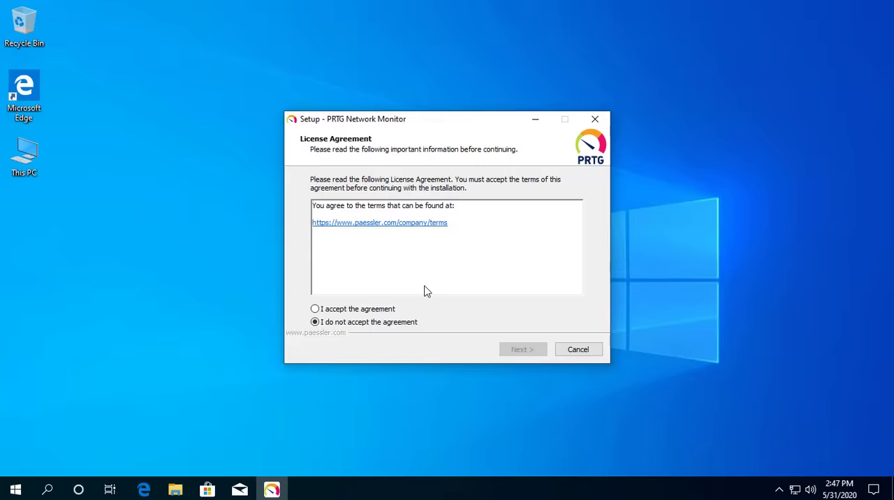
{"action": "left_click", "coordinate": [314, 309]}
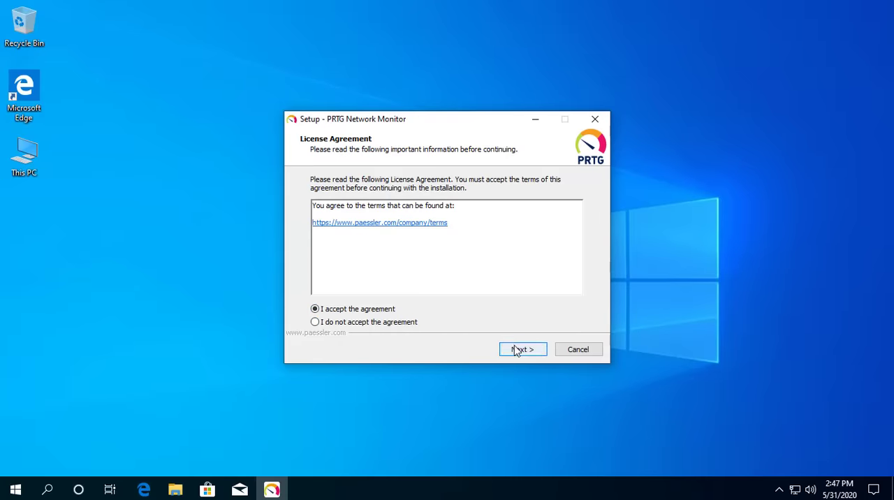
{"action": "left_click", "coordinate": [522, 350]}
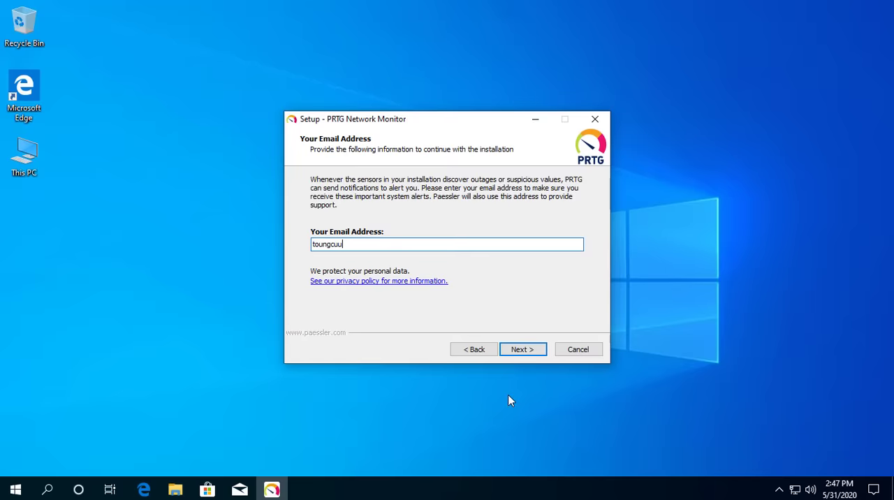
{"action": "type", "text": "@gmail.com"}
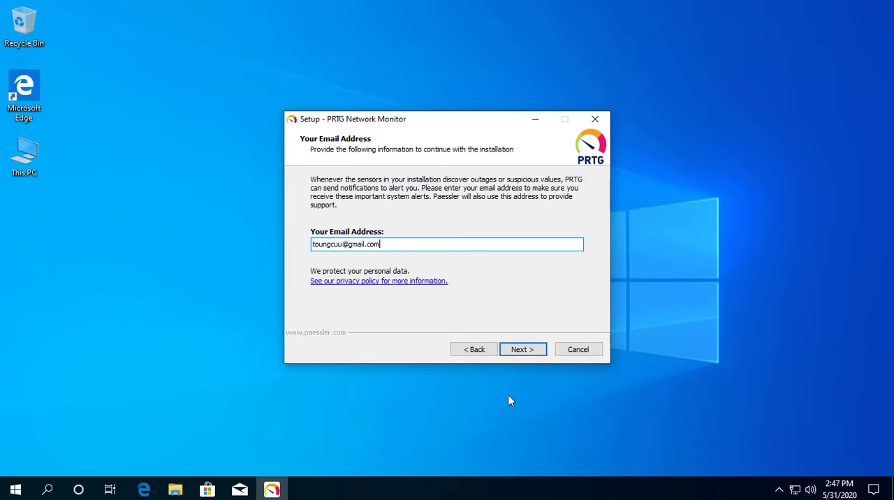
{"action": "left_click", "coordinate": [523, 348]}
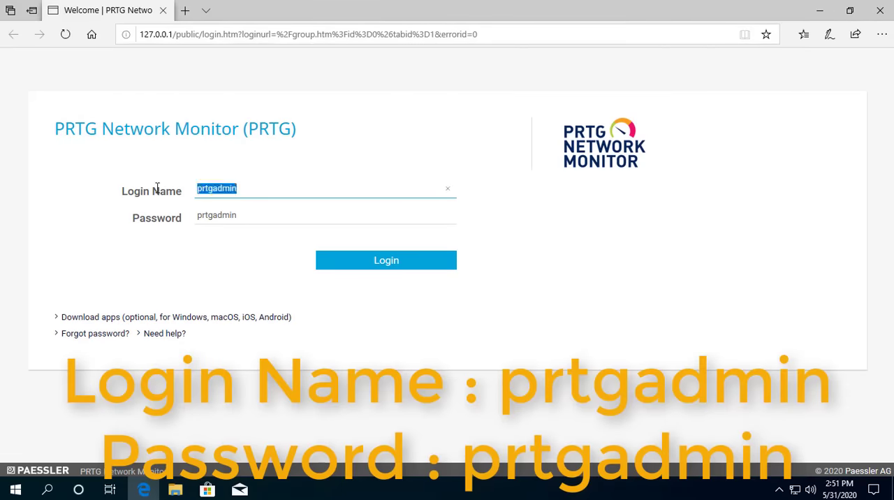
{"action": "left_click", "coordinate": [386, 260]}
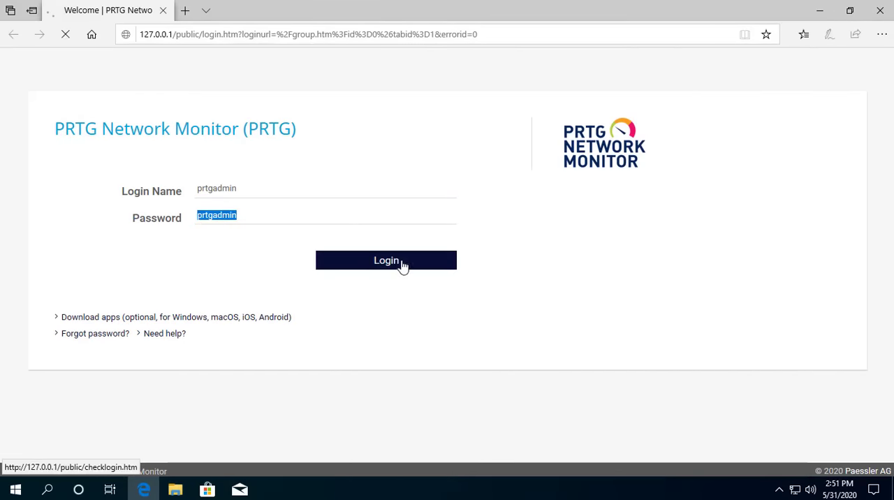
{"action": "left_click", "coordinate": [386, 260]}
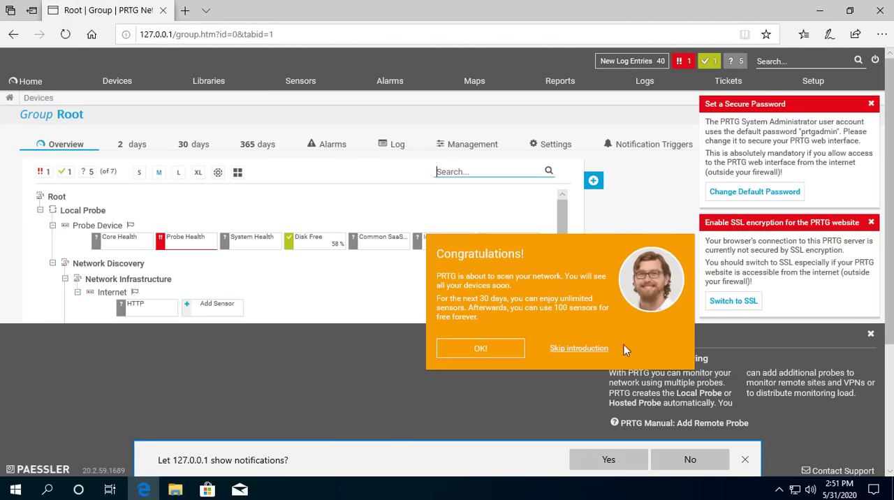
{"action": "left_click", "coordinate": [578, 347]}
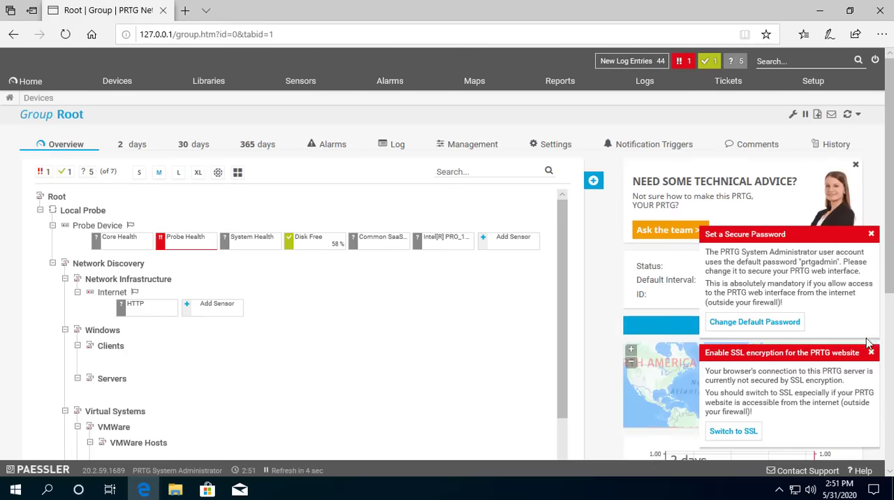
{"action": "left_click", "coordinate": [733, 430]}
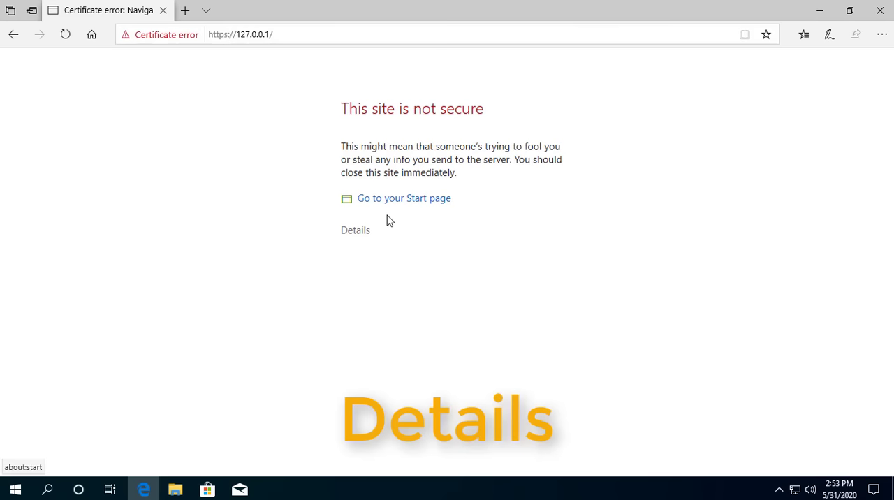
Proceed past the certificate warning and log in to PRTG over HTTPS
{"action": "left_click", "coordinate": [355, 229]}
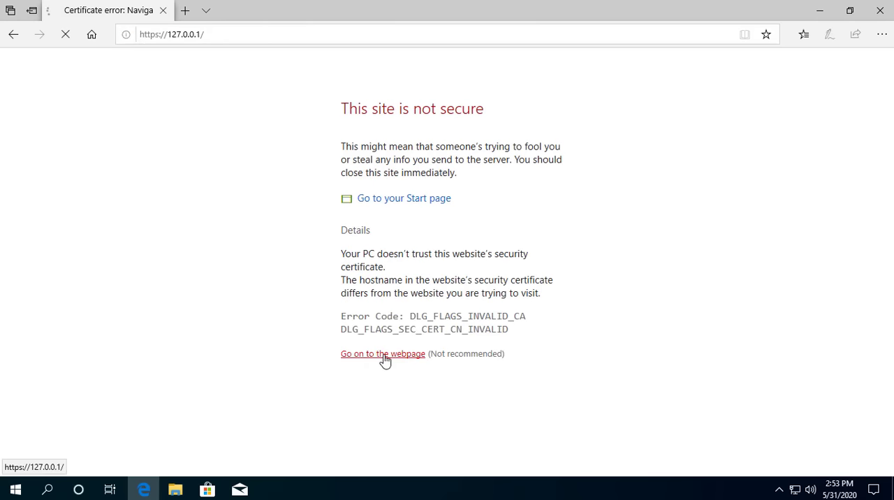
{"action": "left_click", "coordinate": [382, 354]}
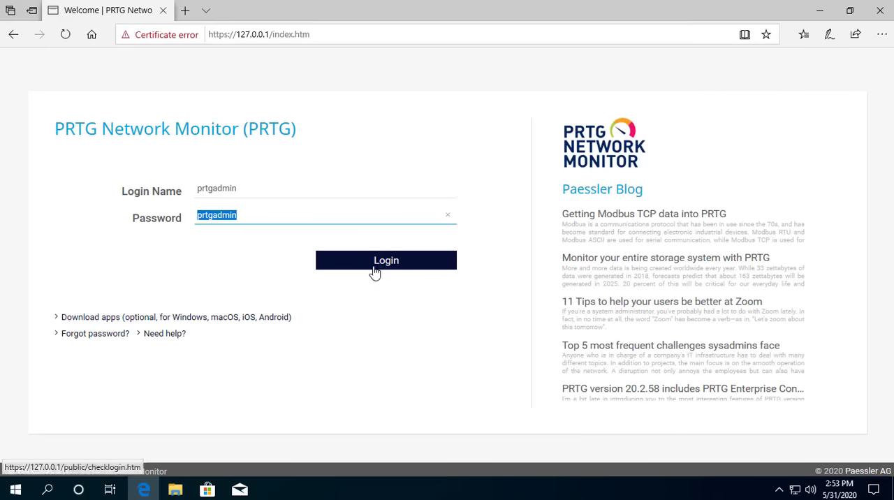
{"action": "left_click", "coordinate": [386, 260]}
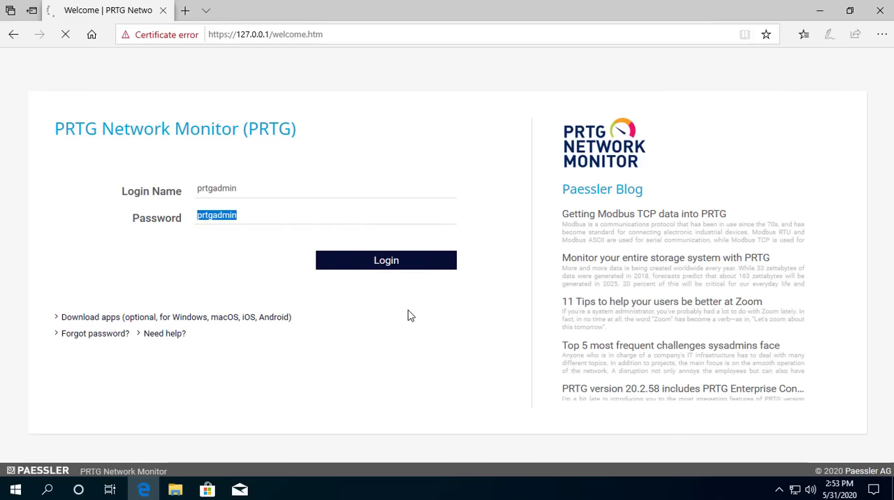
{"action": "left_click", "coordinate": [387, 259]}
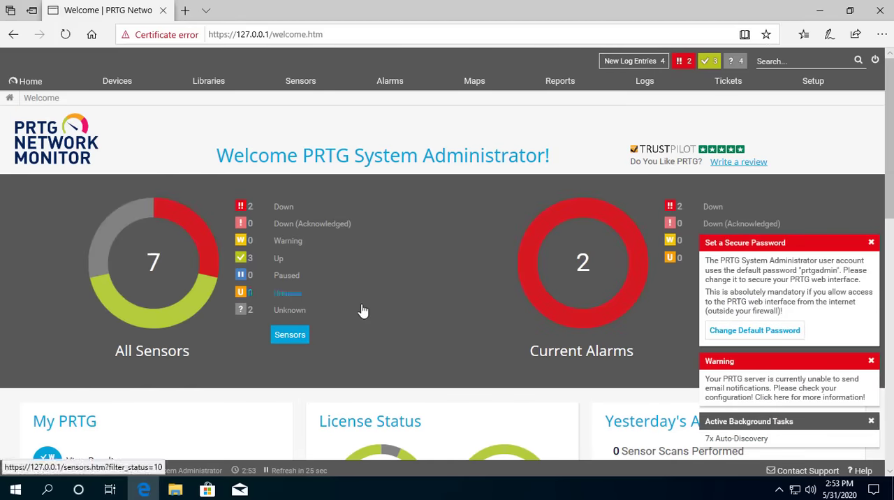
Run cmd from Windows search and select this machine's IPv4 address 10.11.32.240
{"action": "left_click", "coordinate": [76, 487]}
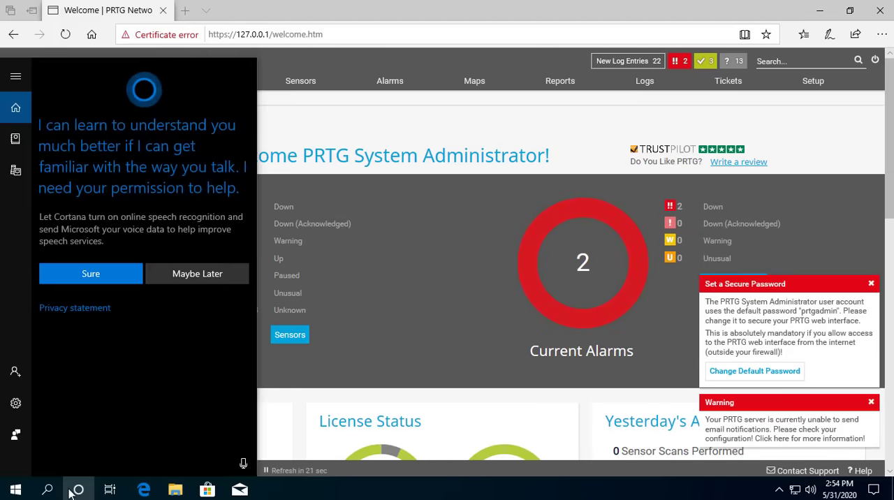
{"action": "left_click", "coordinate": [47, 489]}
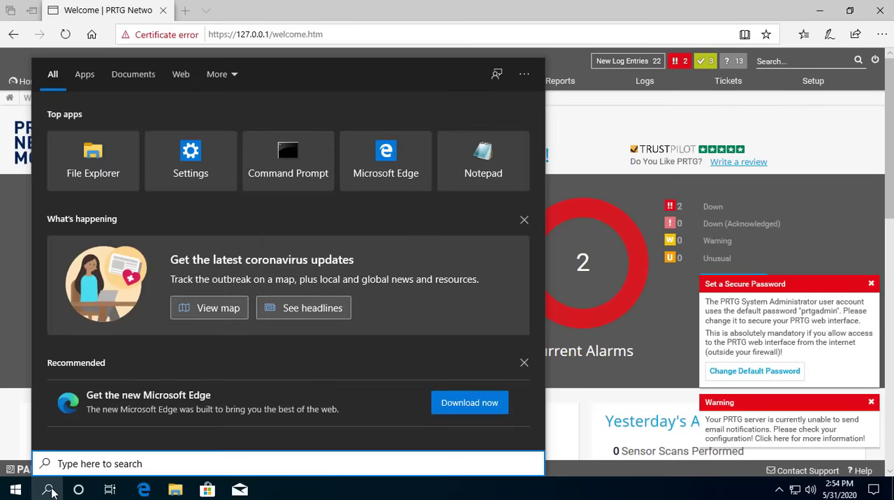
{"action": "type", "text": "cmd"}
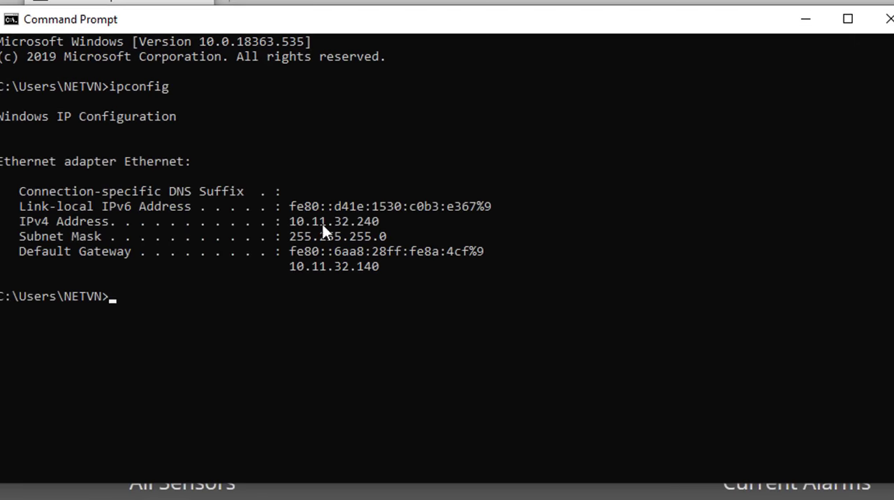
{"action": "left_click_drag", "start_coordinate": [288, 221], "coordinate": [380, 221]}
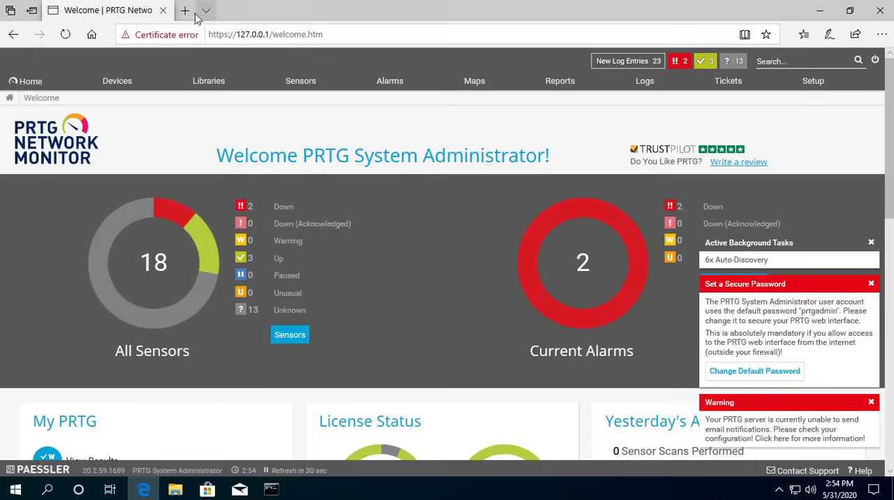
{"action": "left_click", "coordinate": [184, 11]}
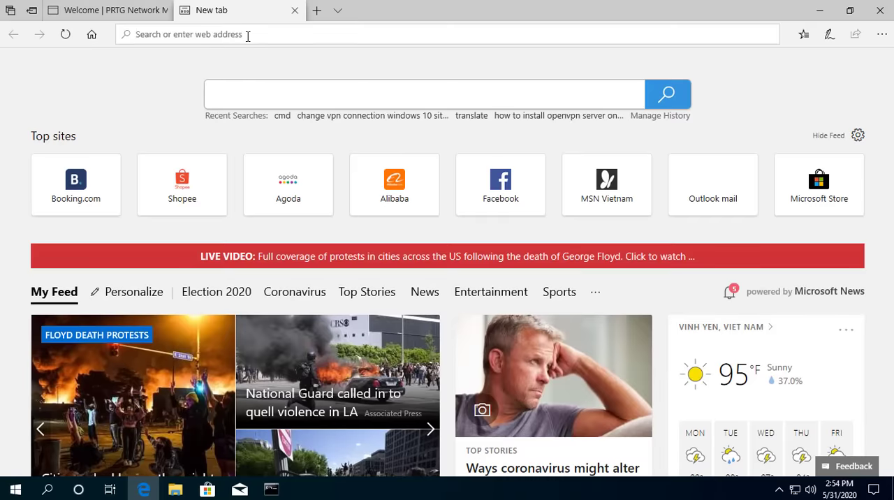
{"action": "type", "text": "10.11.32.2"}
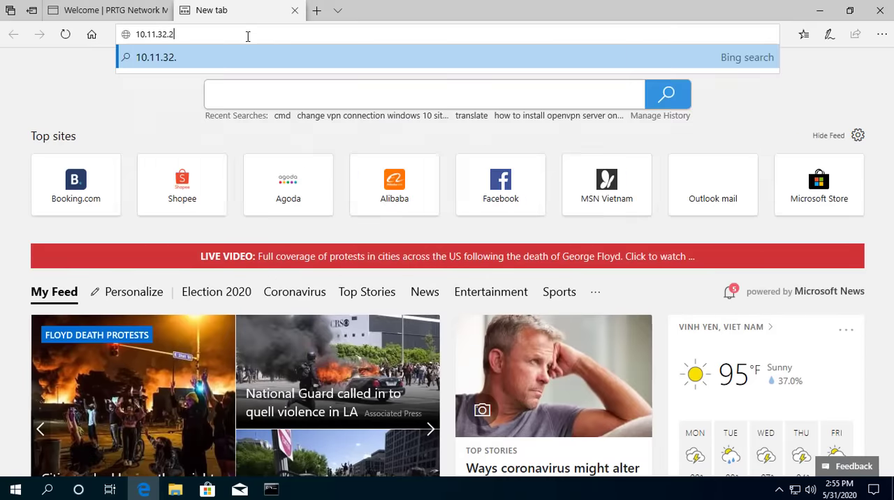
{"action": "key", "text": "Enter"}
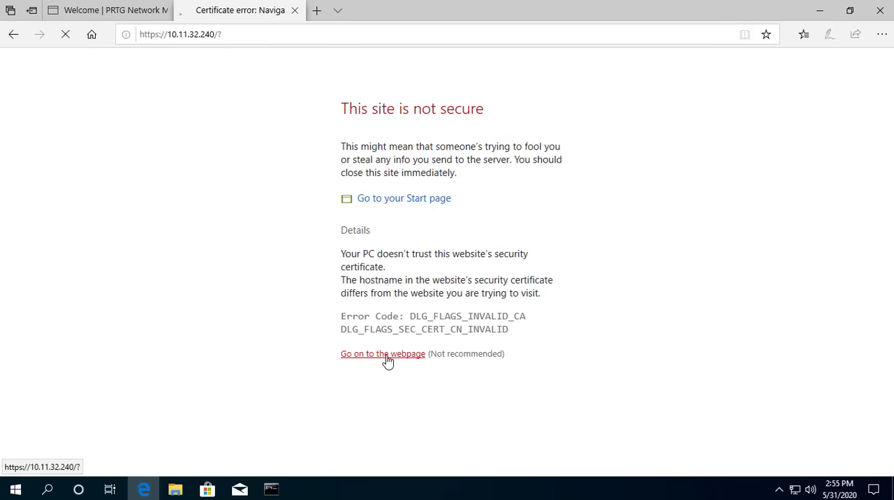
{"action": "left_click", "coordinate": [382, 354]}
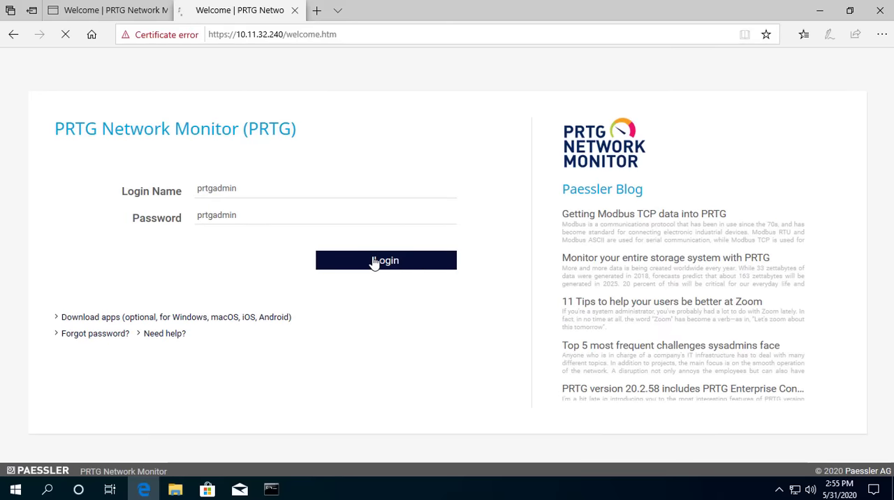
{"action": "left_click", "coordinate": [386, 259]}
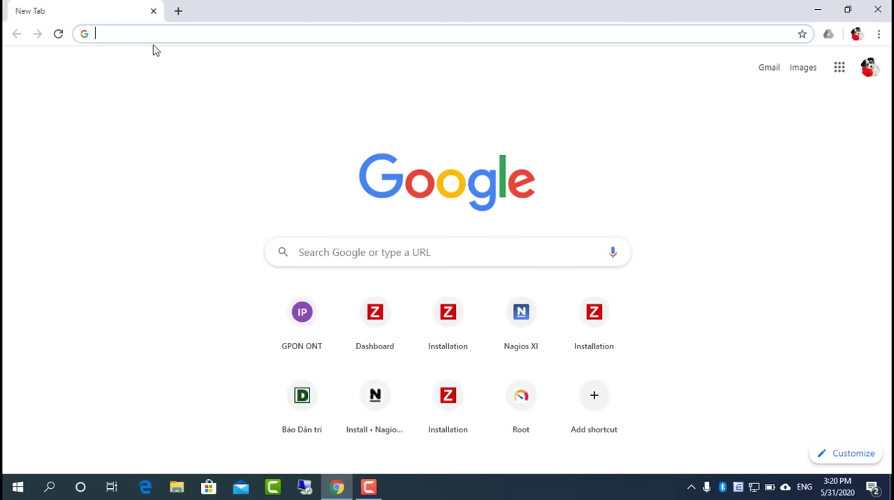
In Chrome reach PRTG at 10.11.32.240 via Advanced > Proceed, log in and block notifications
{"action": "type", "text": "10.11.32.110"}
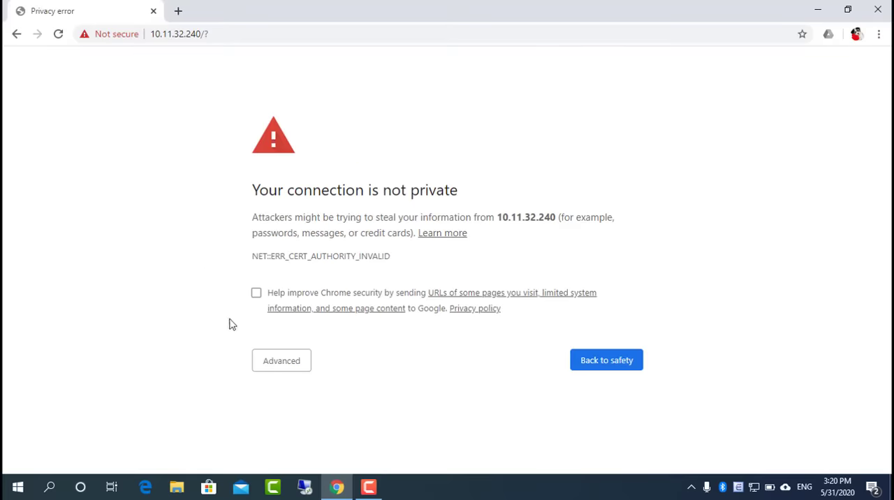
{"action": "left_click", "coordinate": [281, 360]}
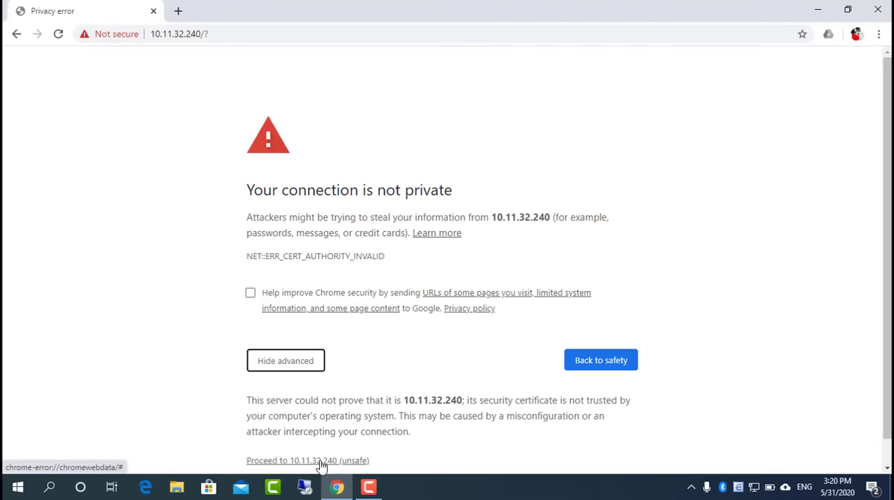
{"action": "left_click", "coordinate": [305, 460]}
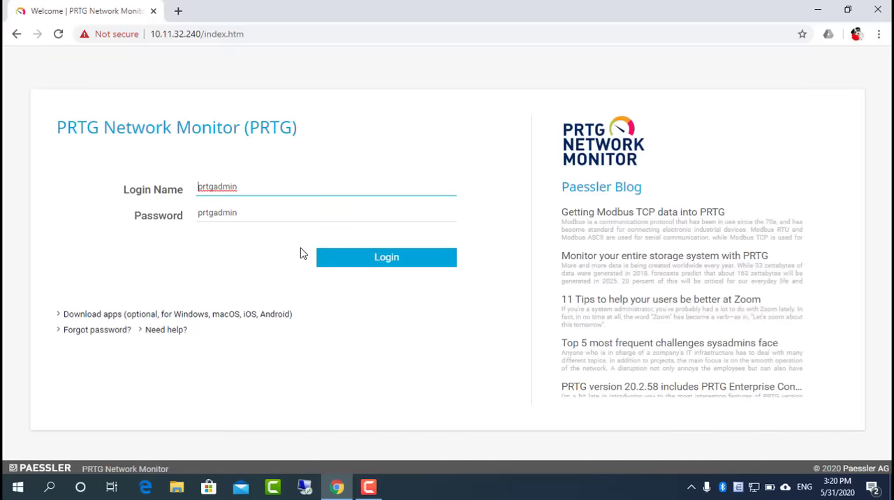
{"action": "left_click", "coordinate": [386, 257]}
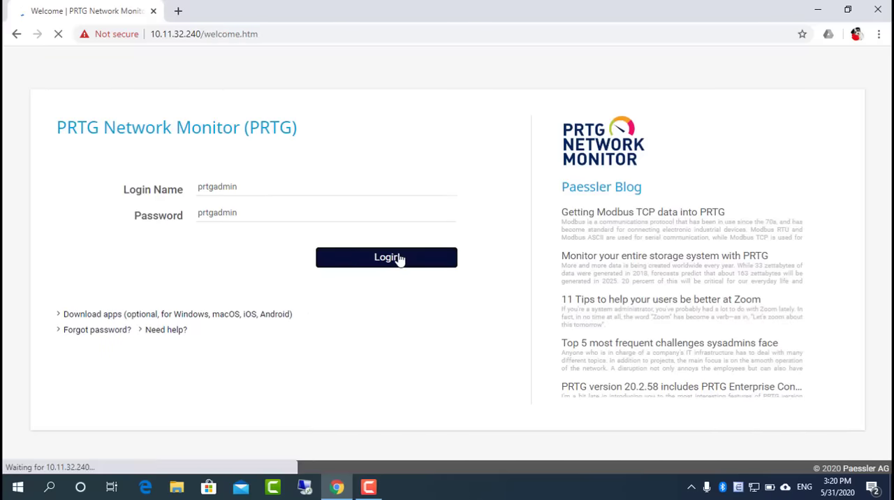
{"action": "left_click", "coordinate": [386, 257]}
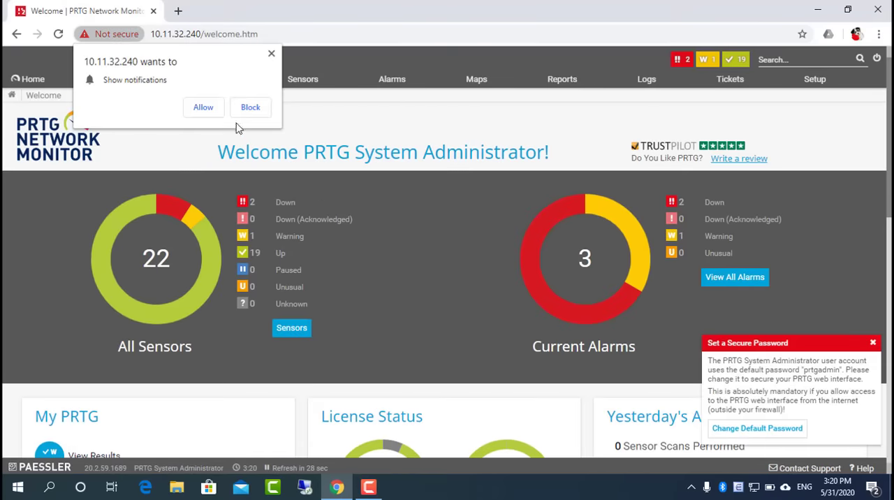
{"action": "left_click", "coordinate": [250, 107]}
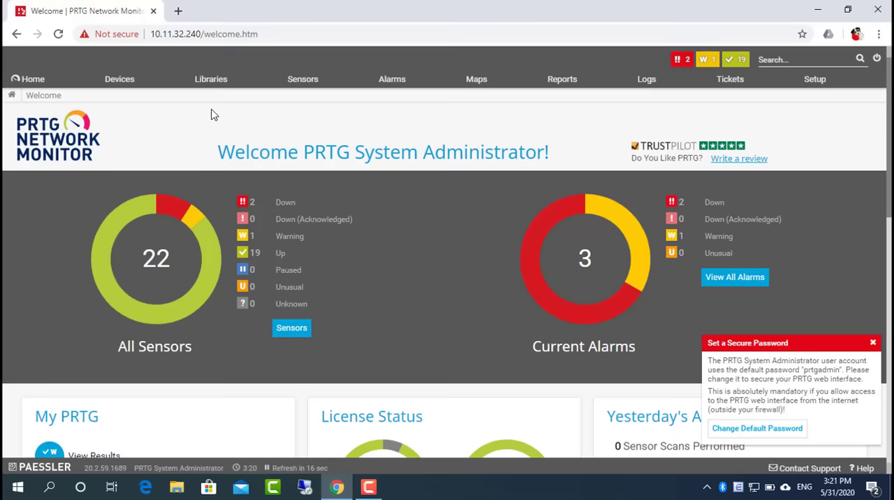
{"action": "mouse_move", "coordinate": [821, 13]}
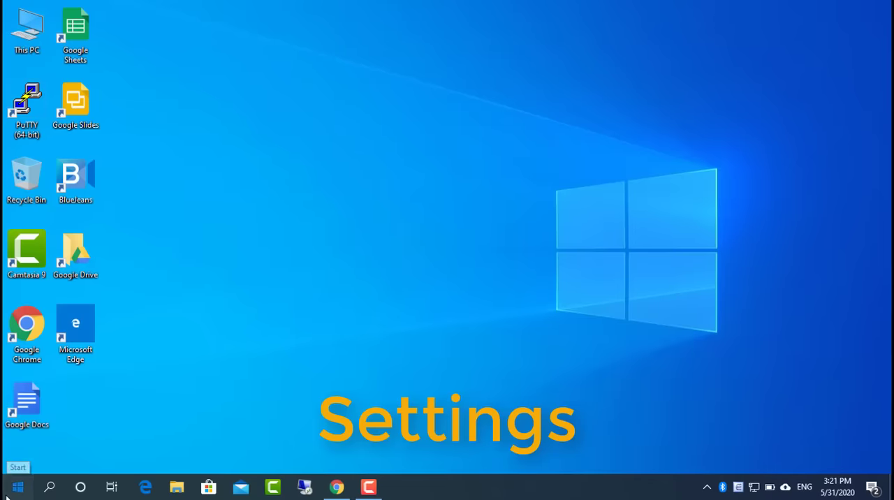
Go to Settings > Apps > Optional features > Add a feature
{"action": "left_click", "coordinate": [17, 485]}
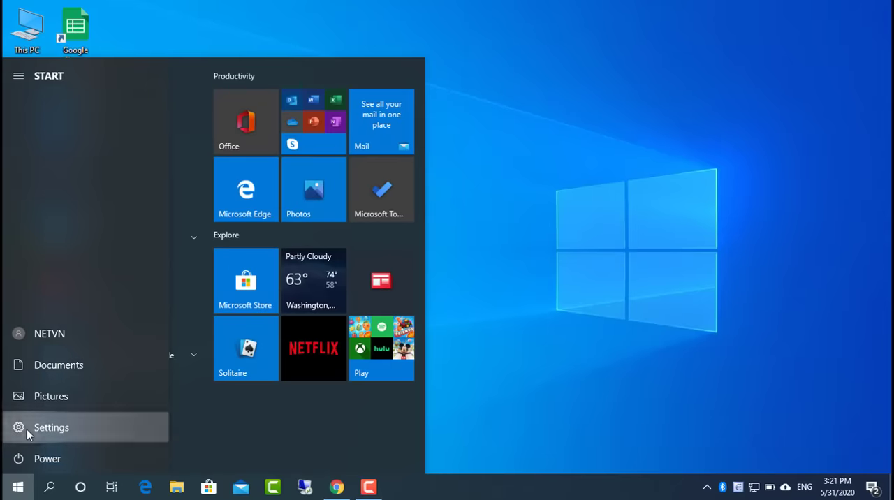
{"action": "left_click", "coordinate": [46, 427]}
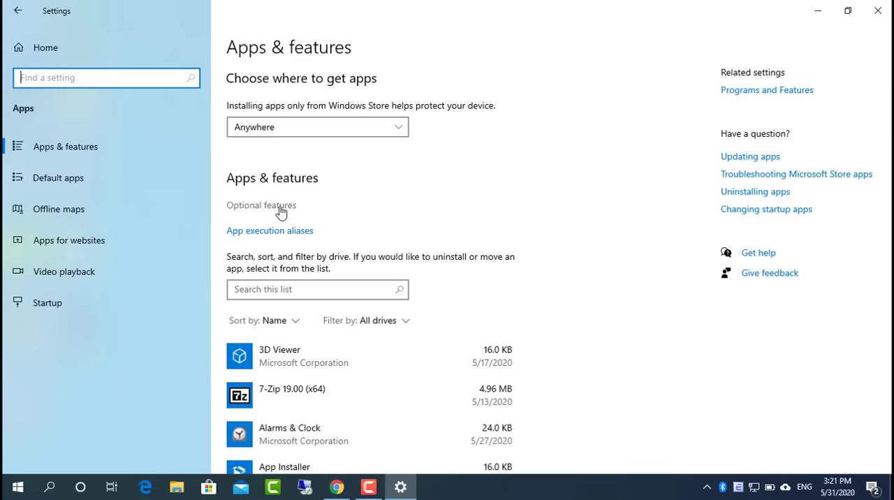
{"action": "left_click", "coordinate": [261, 205]}
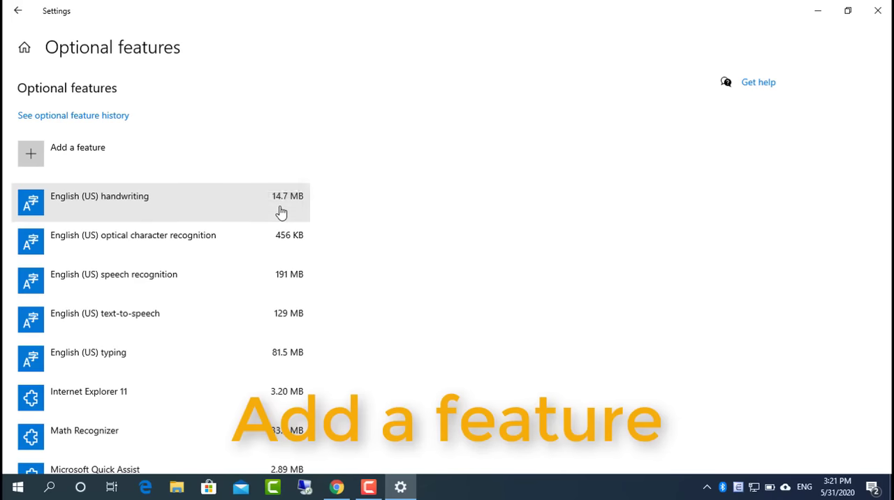
{"action": "left_click", "coordinate": [77, 147]}
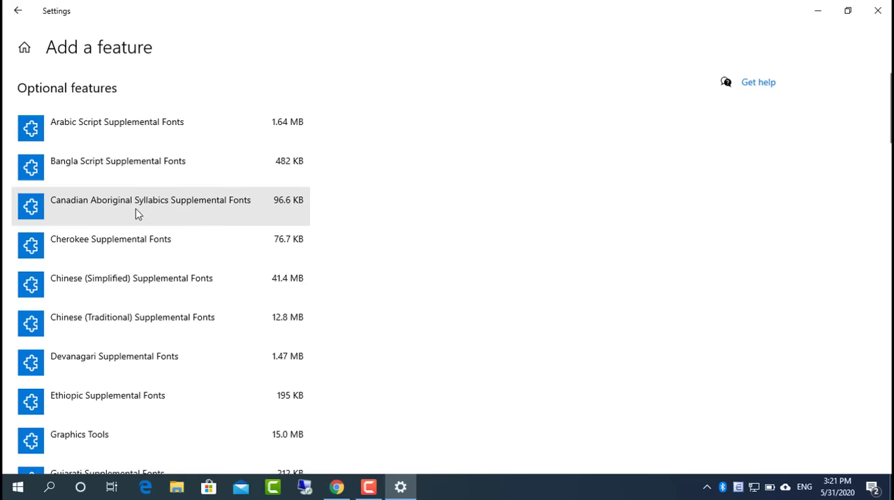
Install Simple Network Management Protocol (SNMP), confirm it is listed, and close Settings
{"action": "scroll", "scroll_direction": "down", "scroll_amount": 3}
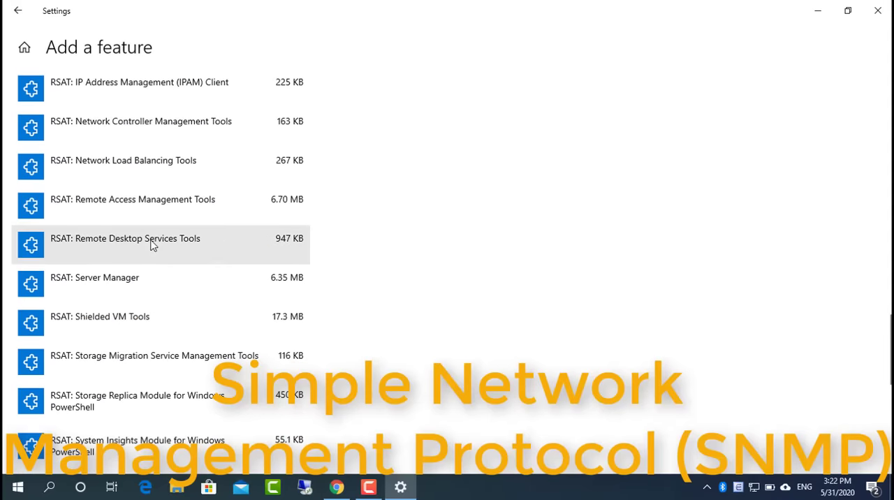
{"action": "scroll", "scroll_direction": "down", "scroll_amount": 3}
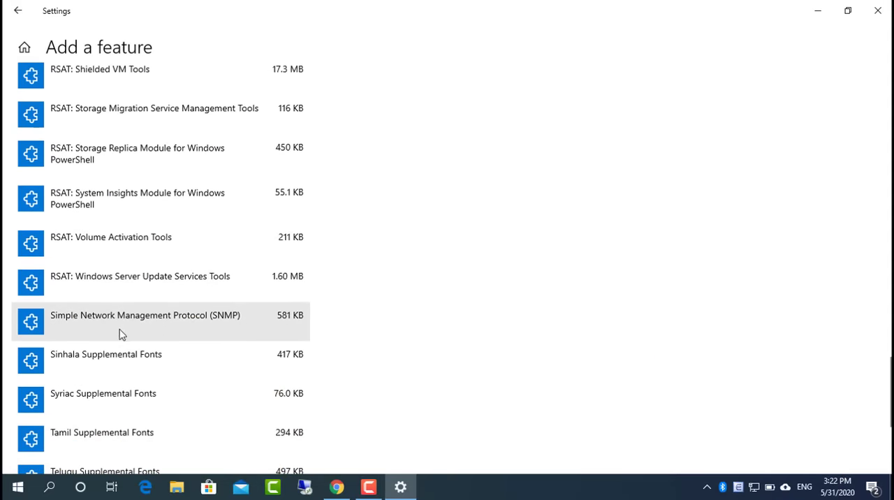
{"action": "left_click", "coordinate": [146, 315]}
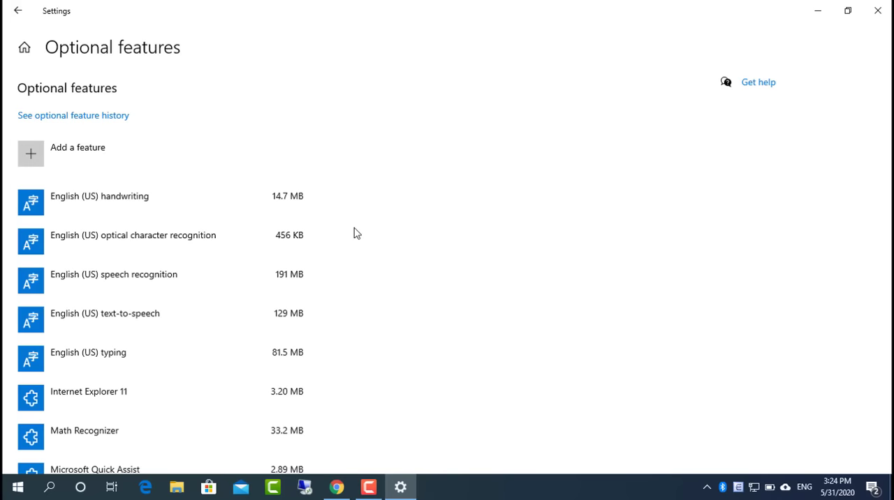
{"action": "scroll", "scroll_direction": "down", "scroll_amount": 3}
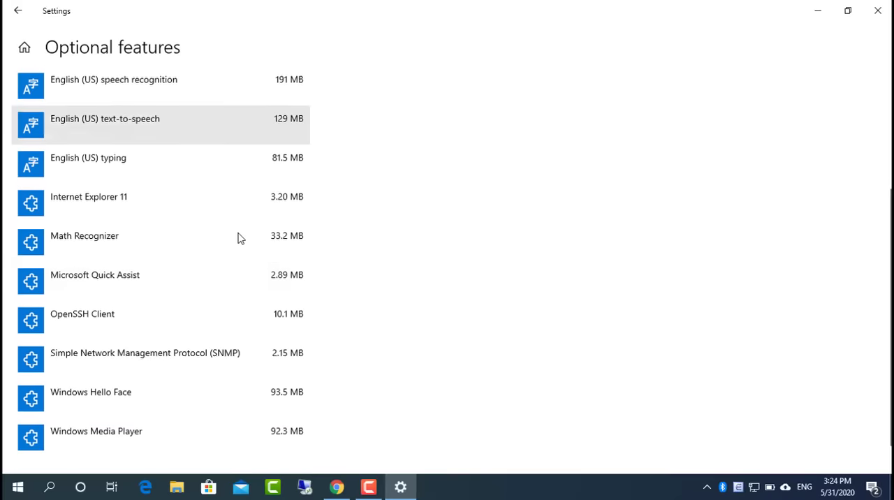
{"action": "left_click", "coordinate": [145, 354]}
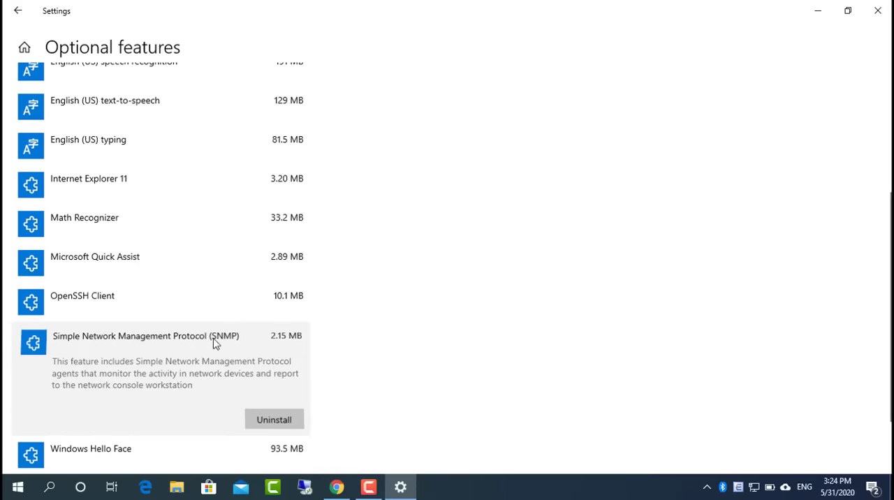
{"action": "left_click", "coordinate": [877, 11]}
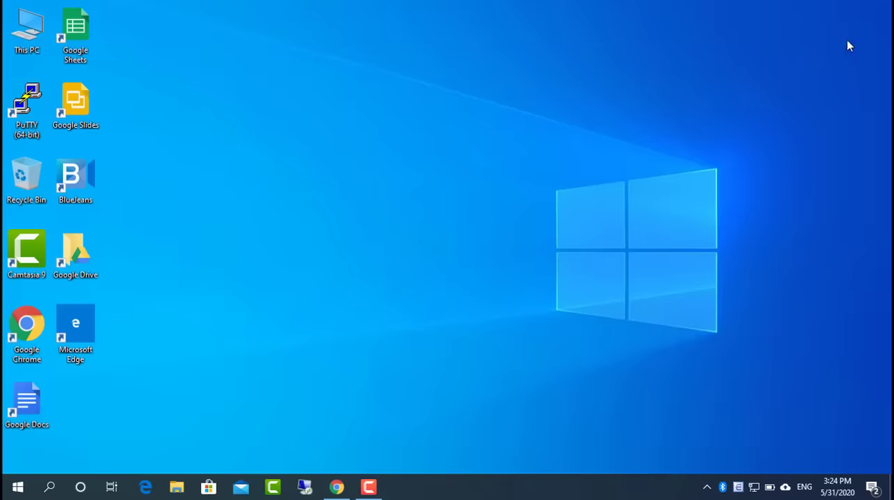
Find SNMP Service in the Services console, confirm it is running and automatic, and view its properties
{"action": "left_click", "coordinate": [50, 484]}
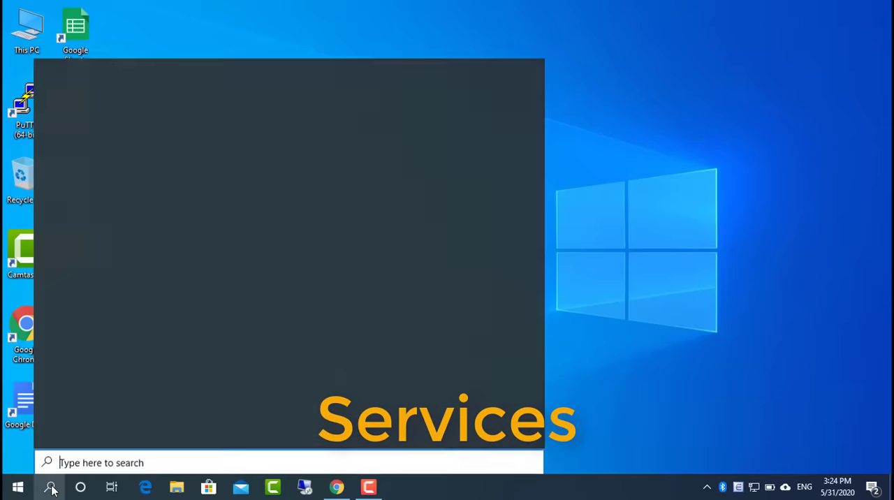
{"action": "type", "text": "ser"}
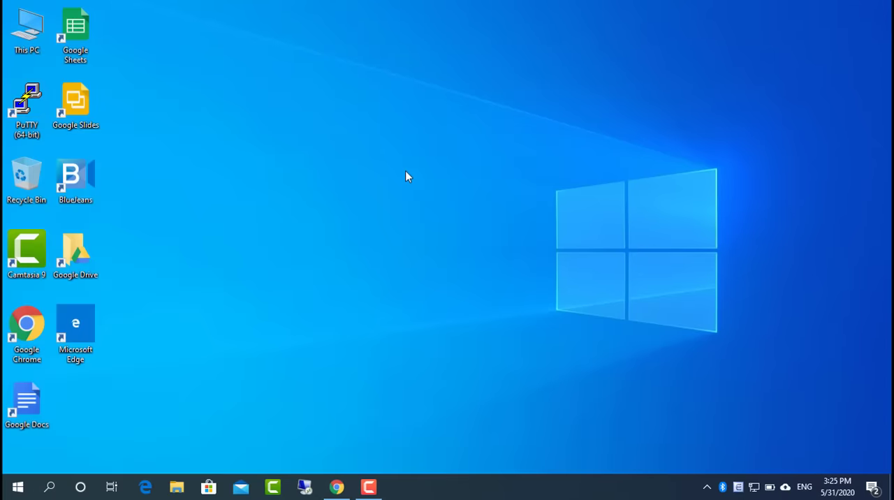
{"action": "mouse_move", "coordinate": [428, 230]}
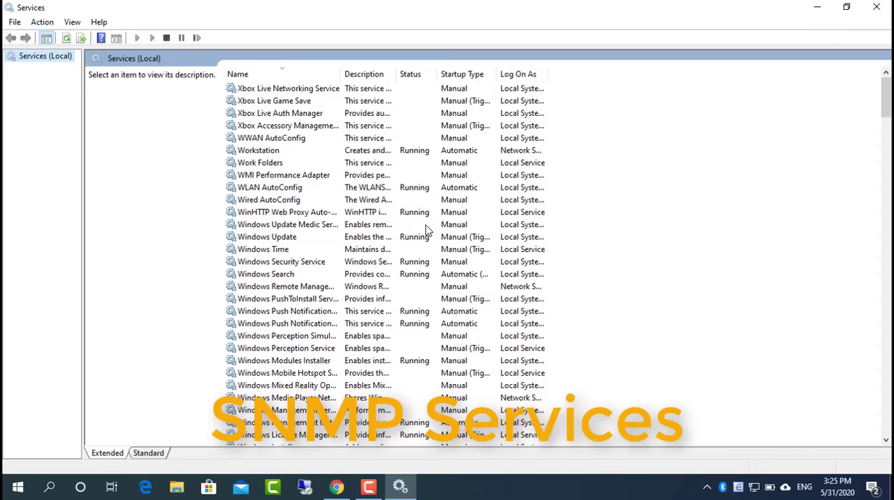
{"action": "scroll", "scroll_direction": "down", "scroll_amount": 3}
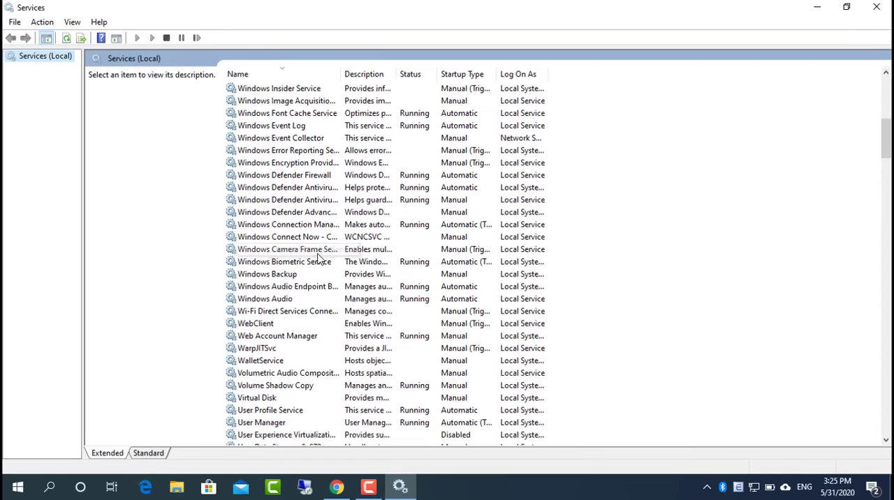
{"action": "scroll", "scroll_direction": "down", "scroll_amount": 3}
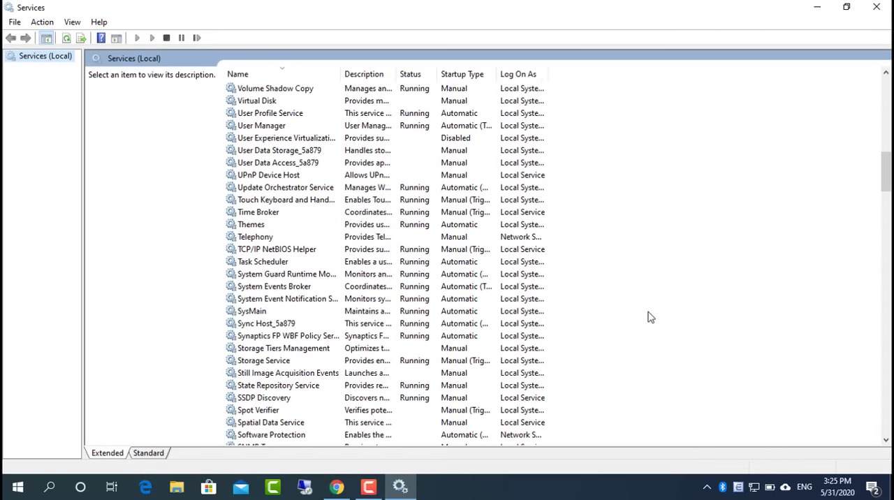
{"action": "left_click", "coordinate": [261, 385]}
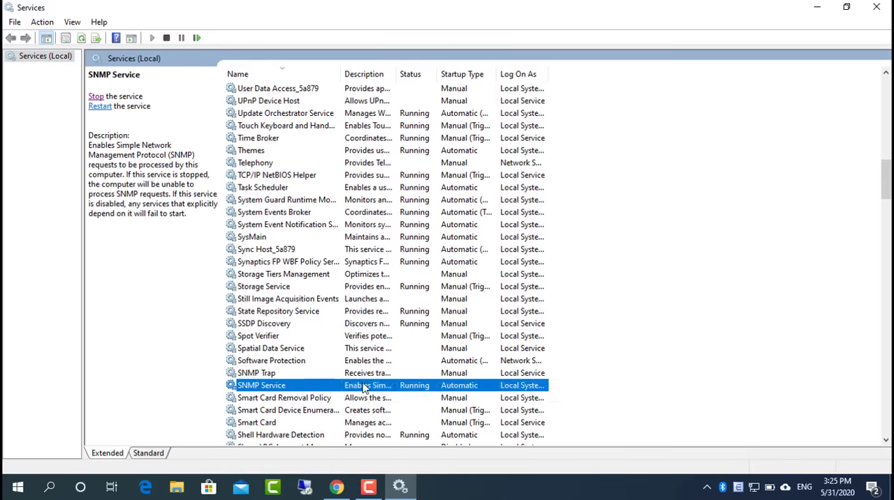
{"action": "mouse_move", "coordinate": [304, 387]}
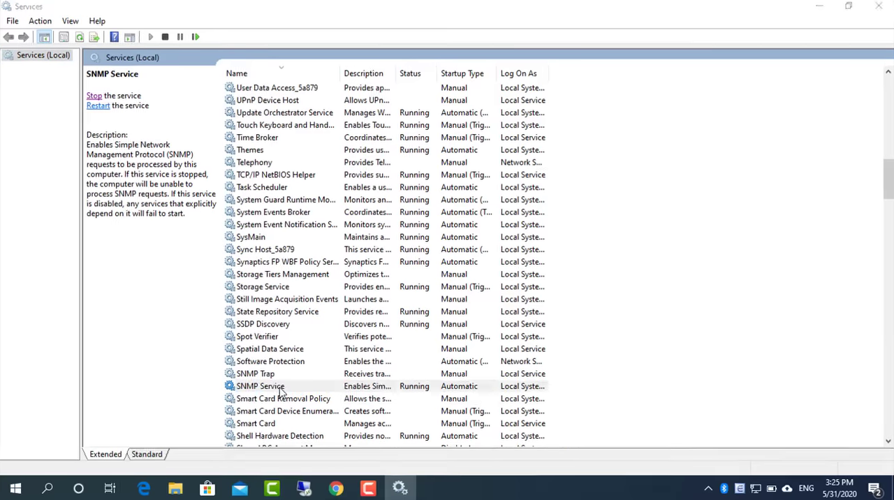
{"action": "double_click", "coordinate": [260, 385]}
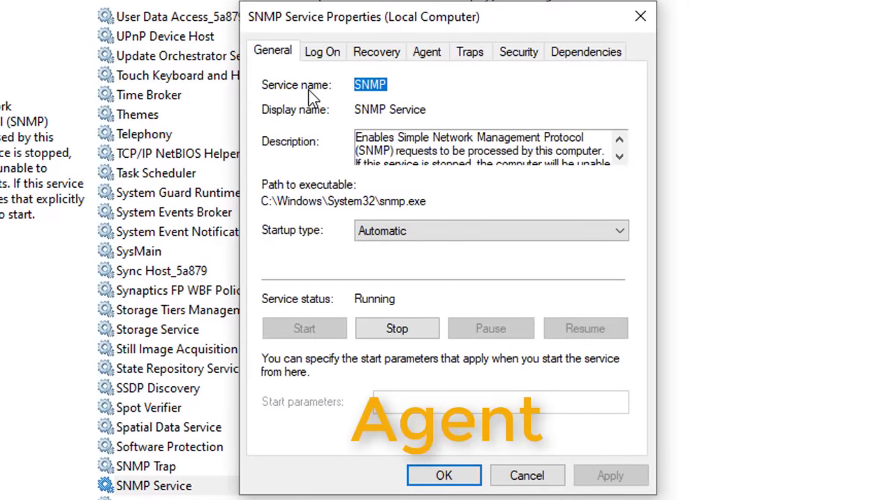
Enable all five Agent service categories including Physical and Datalink and subnetwork, then apply
{"action": "left_click", "coordinate": [427, 51]}
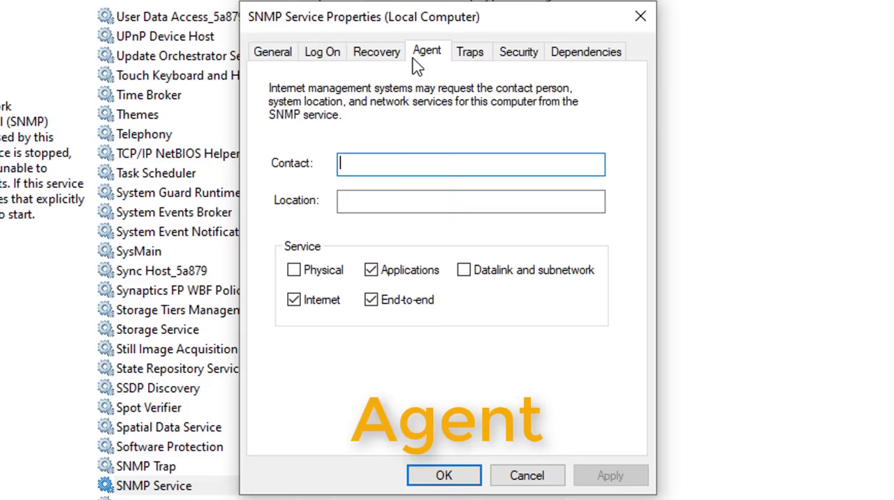
{"action": "left_click", "coordinate": [462, 270]}
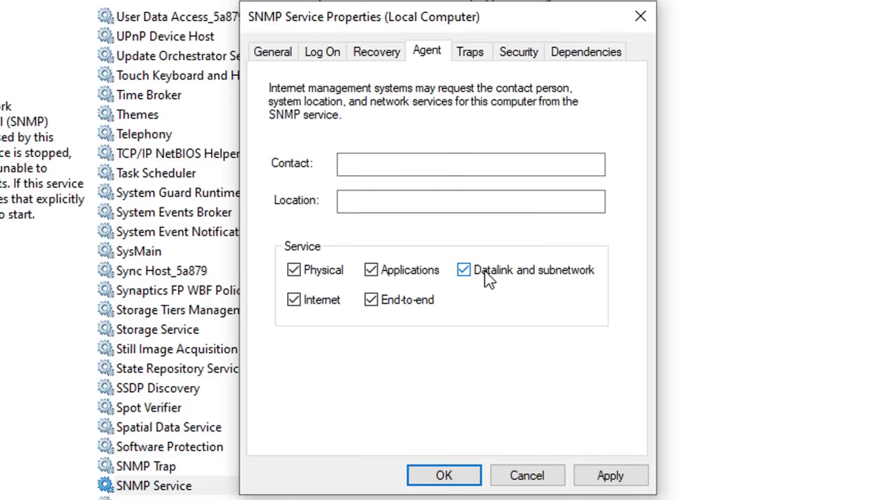
{"action": "left_click", "coordinate": [463, 270]}
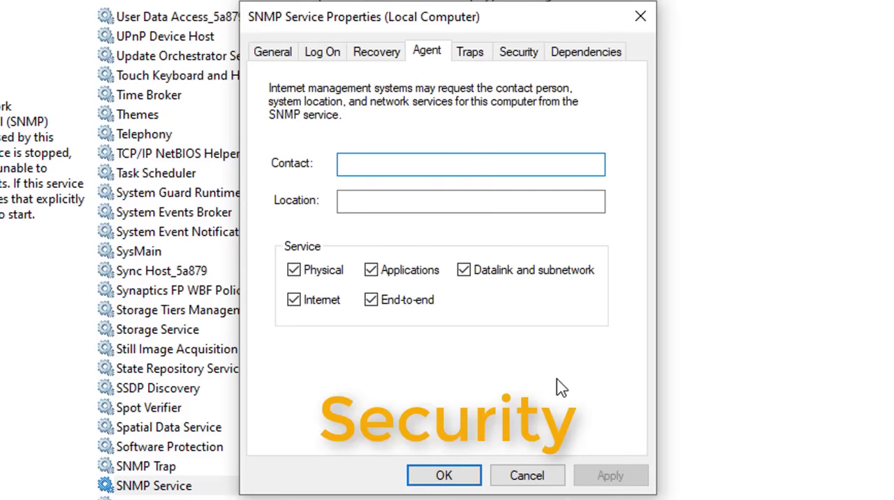
{"action": "left_click", "coordinate": [535, 51]}
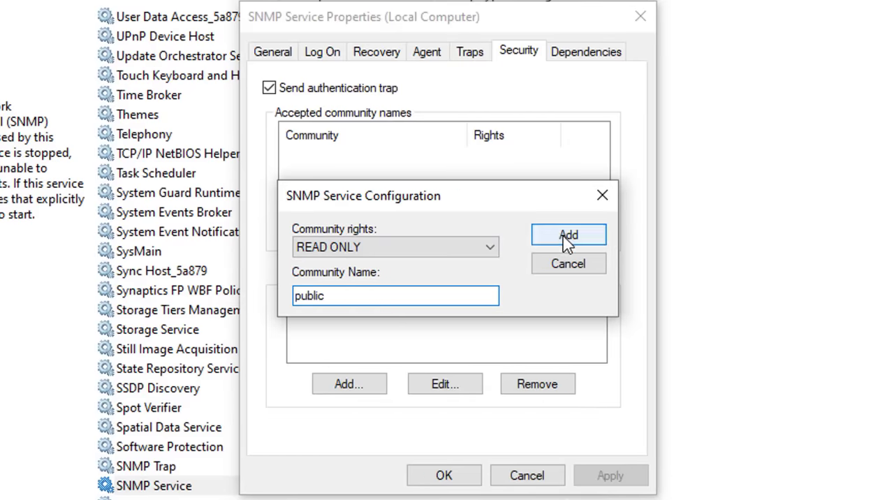
Accept read-only community public and host 10.11.32.240, save the SNMP settings and close Services
{"action": "left_click", "coordinate": [568, 234]}
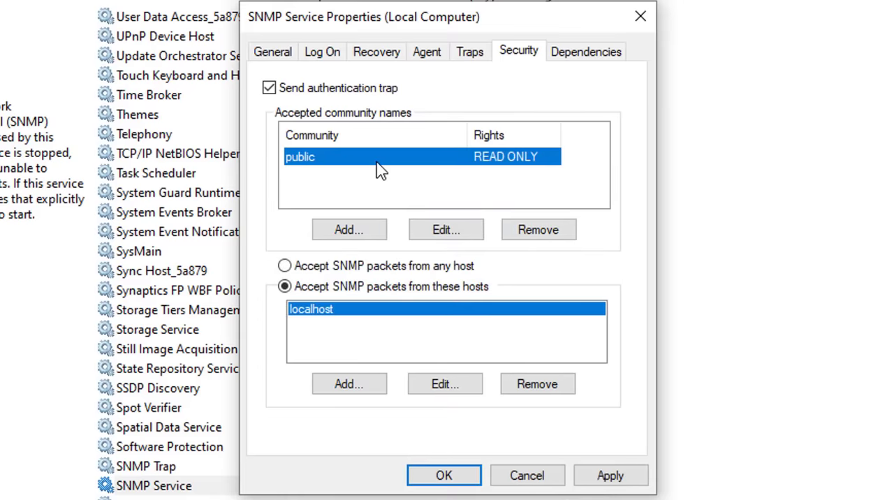
{"action": "mouse_move", "coordinate": [389, 332]}
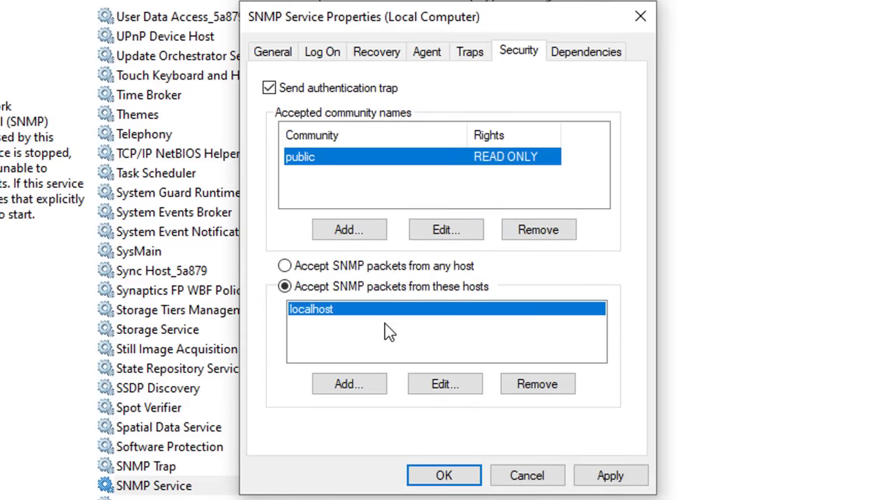
{"action": "left_click", "coordinate": [350, 381]}
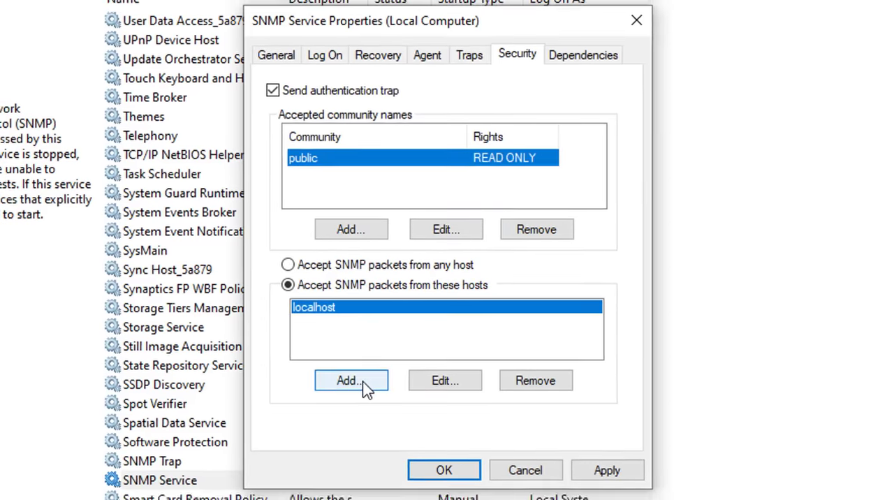
{"action": "left_click", "coordinate": [350, 380]}
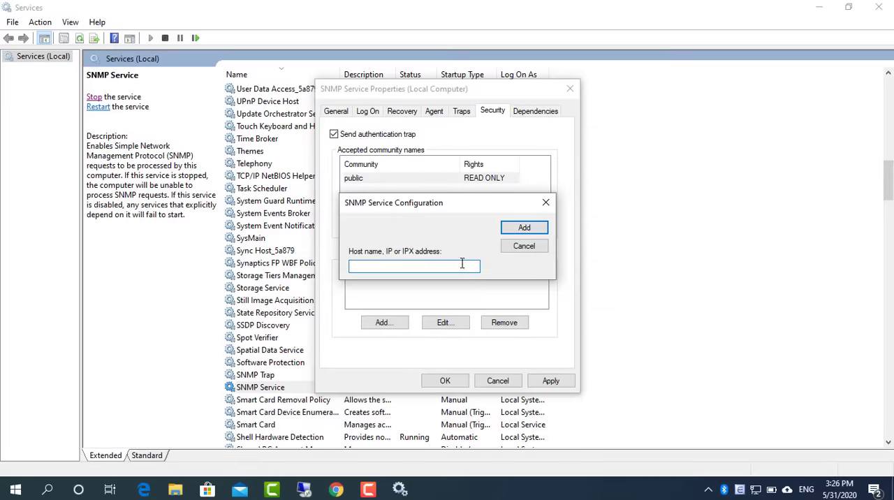
{"action": "type", "text": "10.11.32.240"}
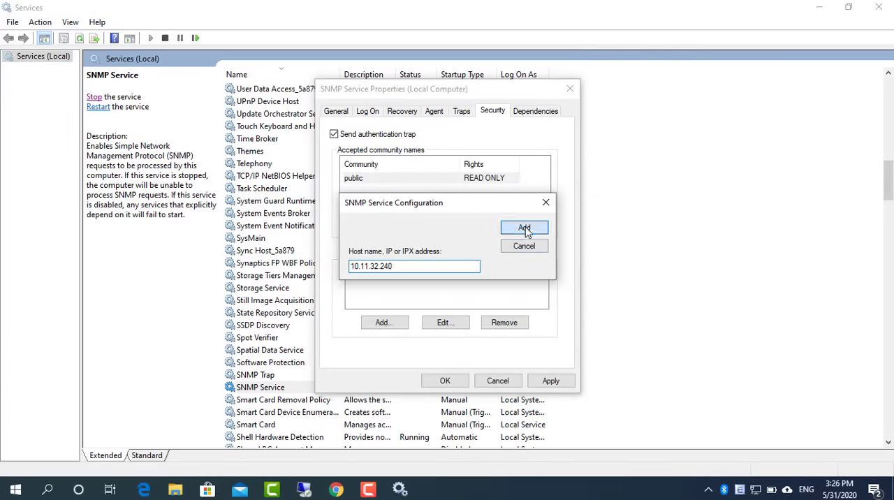
{"action": "left_click", "coordinate": [524, 228]}
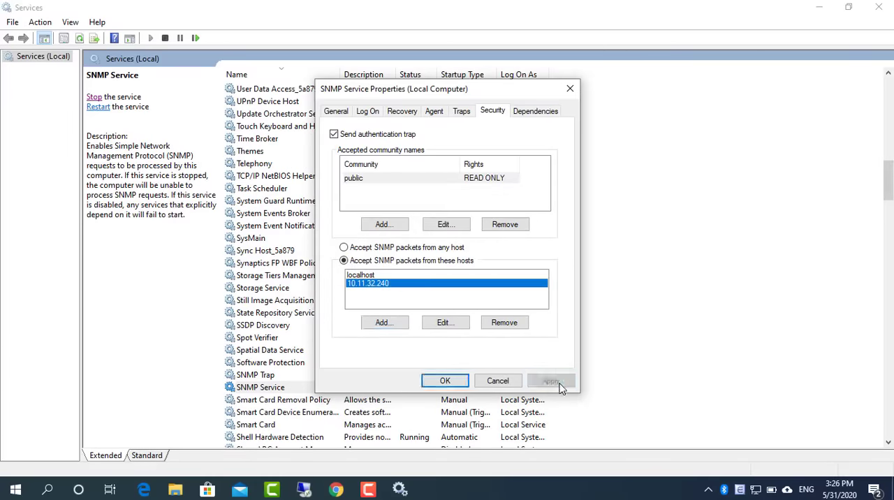
{"action": "left_click", "coordinate": [445, 380]}
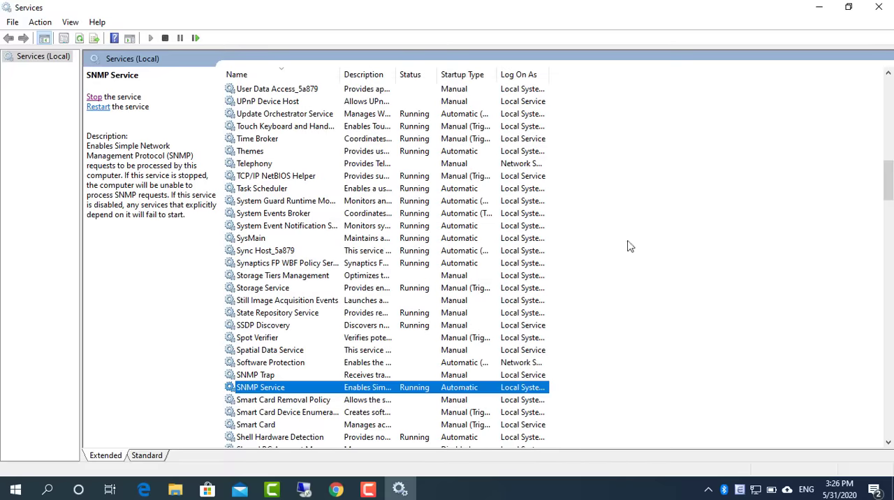
{"action": "mouse_move", "coordinate": [879, 7]}
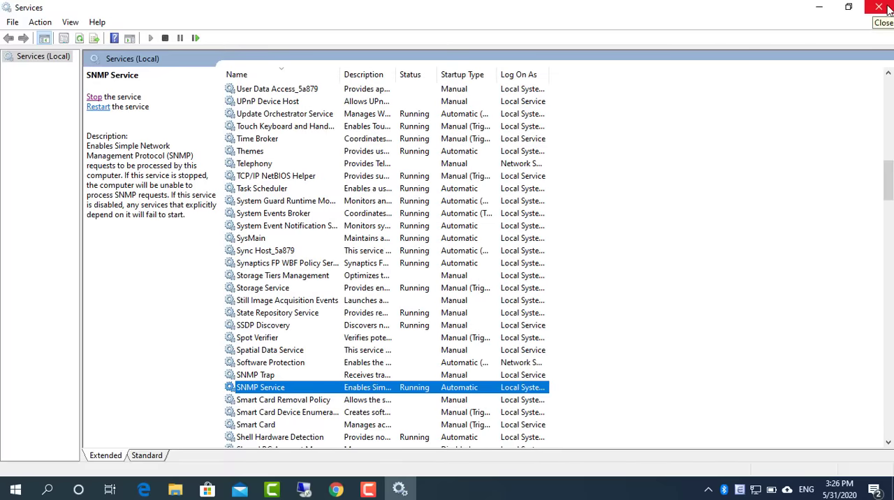
{"action": "left_click", "coordinate": [873, 7]}
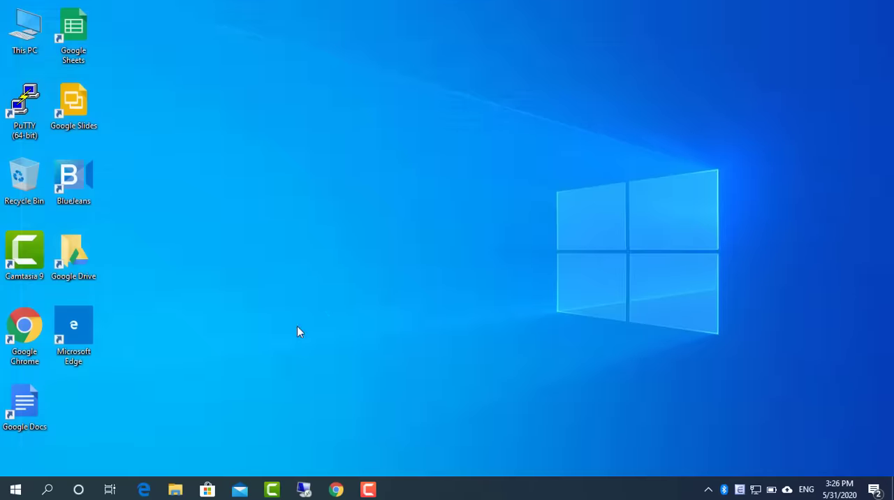
Check the PC's IPv4 address 10.11.32.12 with ipconfig, then return to the PRTG device tree
{"action": "left_click", "coordinate": [47, 489]}
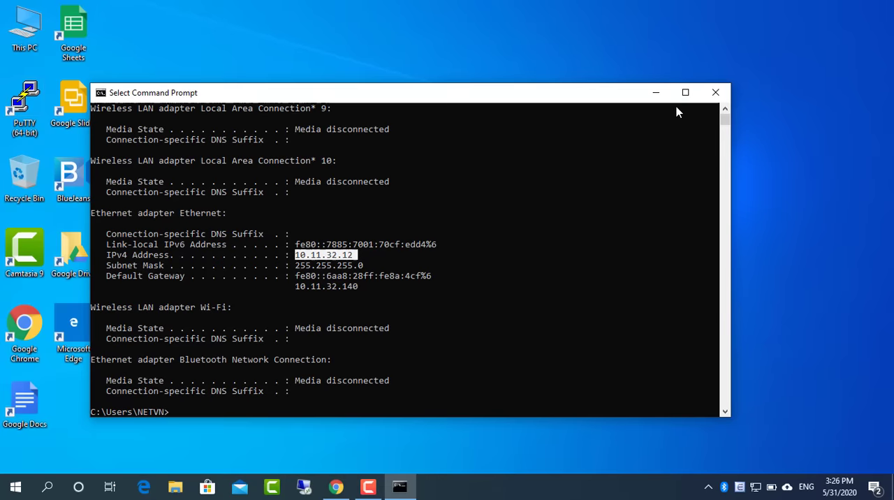
{"action": "left_click", "coordinate": [715, 93]}
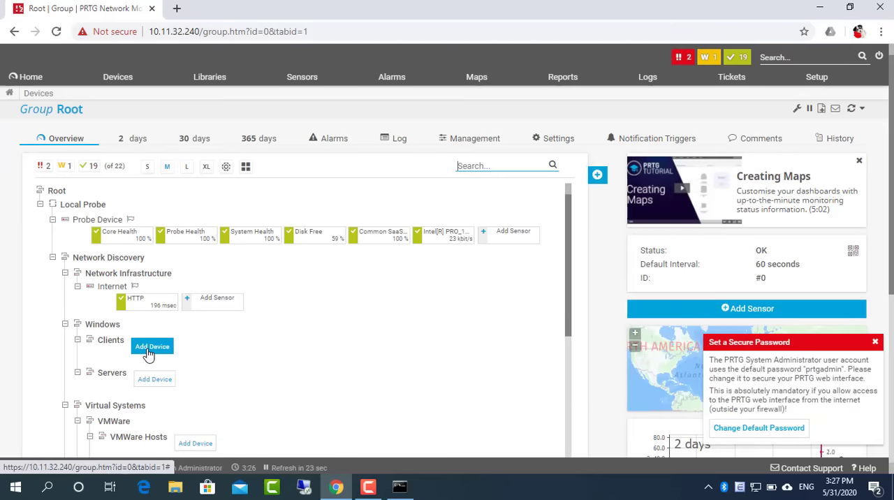
Create device Windows10_PC01 at 10.11.32.12 with the Windows icon in the Clients group
{"action": "left_click", "coordinate": [152, 346]}
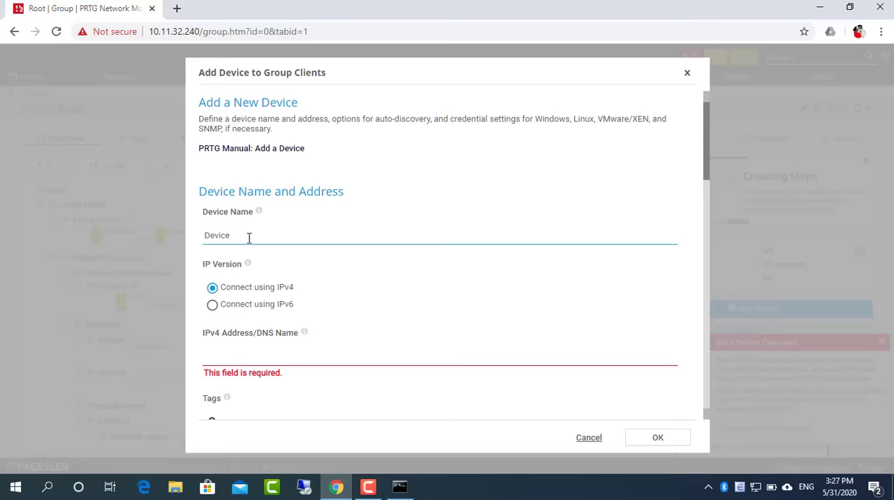
{"action": "mouse_move", "coordinate": [280, 235]}
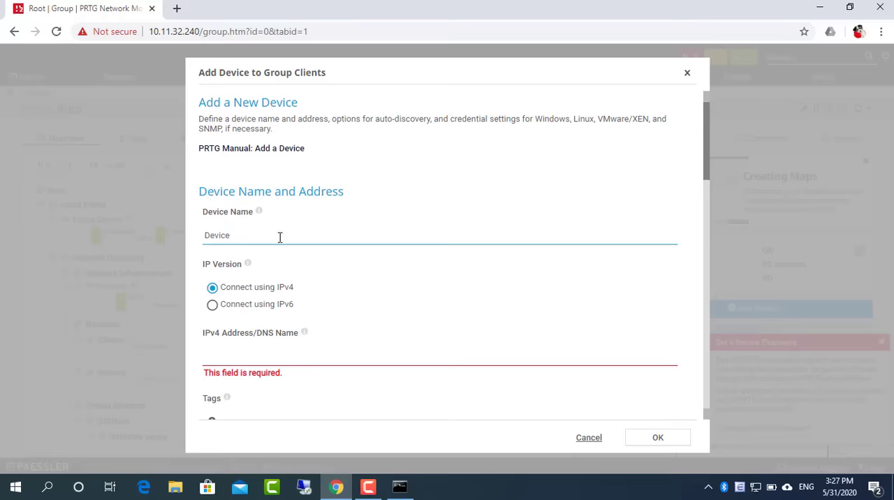
{"action": "type", "text": "Windows10_PC0"}
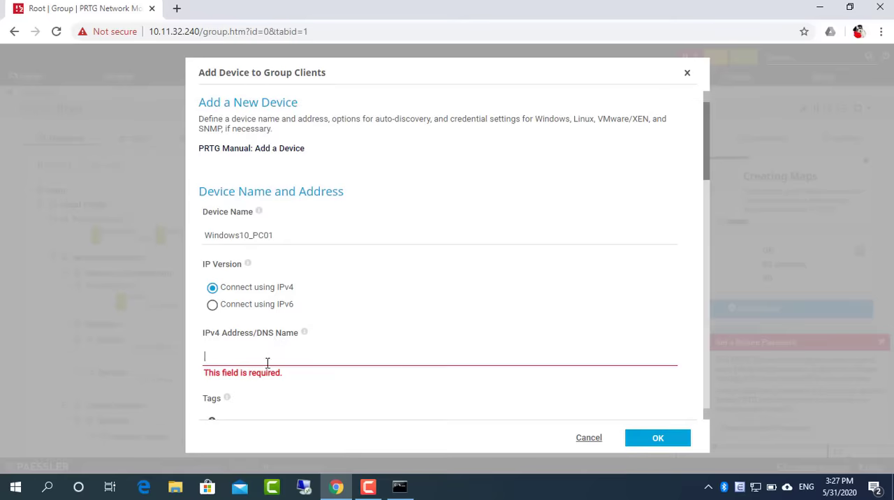
{"action": "type", "text": "10.11.32.12"}
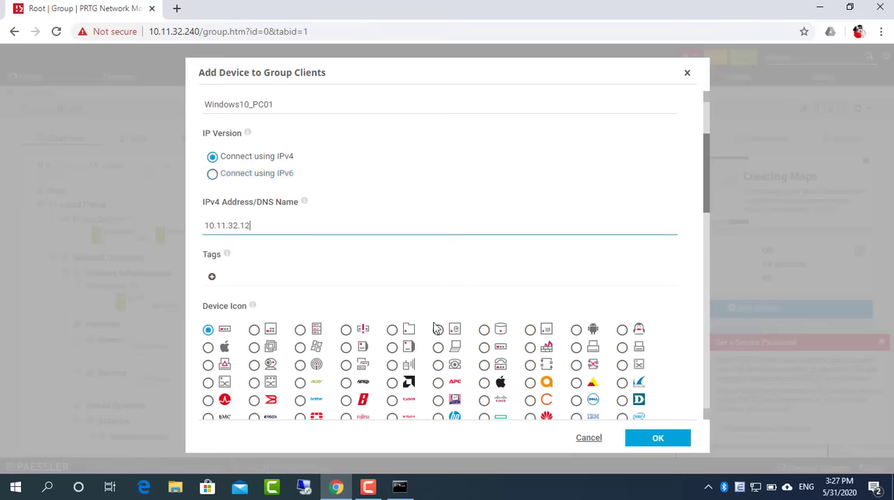
{"action": "left_click", "coordinate": [300, 347]}
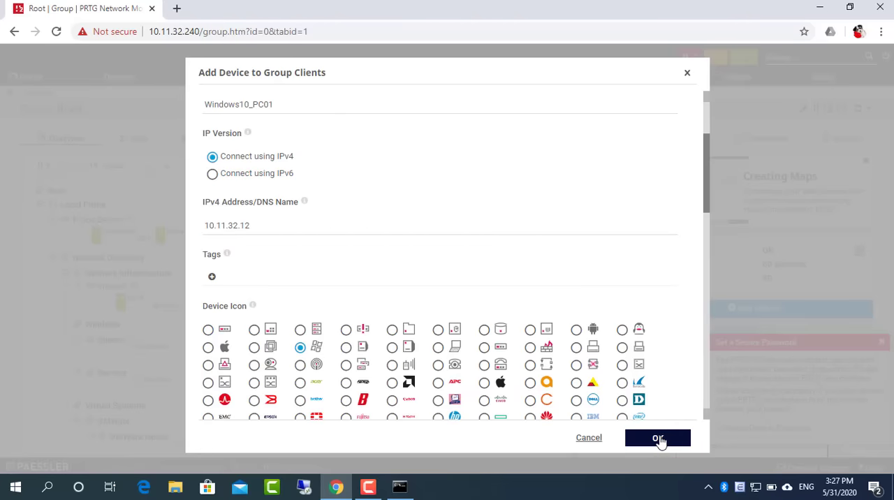
{"action": "left_click", "coordinate": [657, 438]}
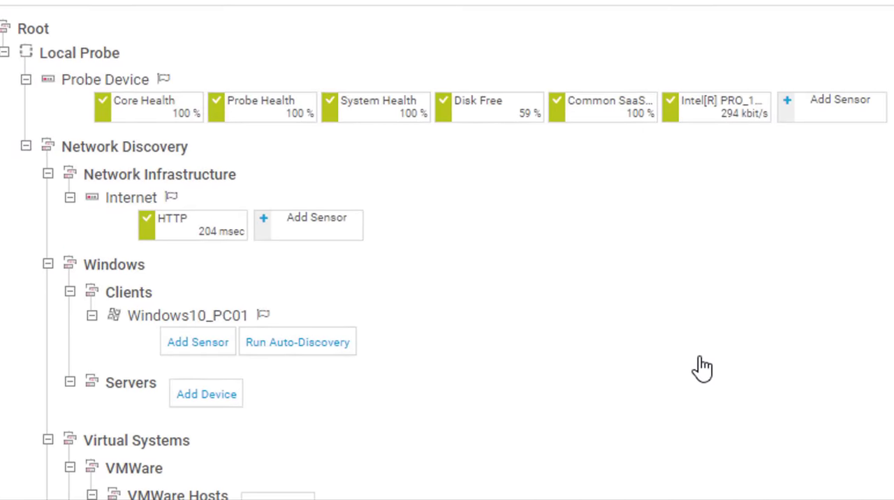
{"action": "mouse_move", "coordinate": [198, 341]}
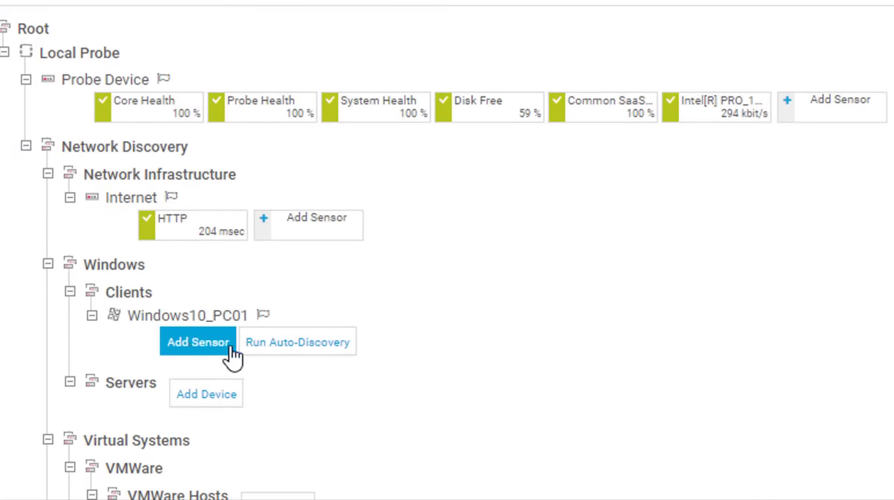
{"action": "mouse_move", "coordinate": [297, 341]}
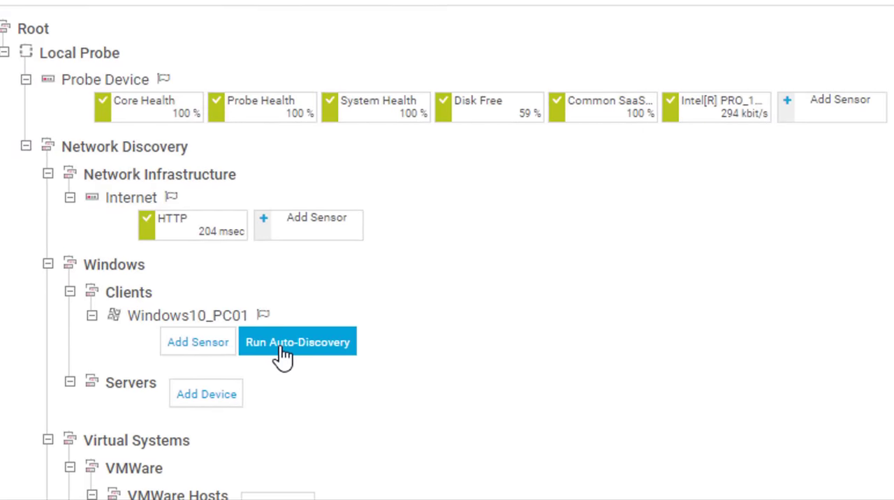
Run auto-discovery on Windows10_PC01 so PRTG adds its sensors
{"action": "left_click", "coordinate": [297, 342]}
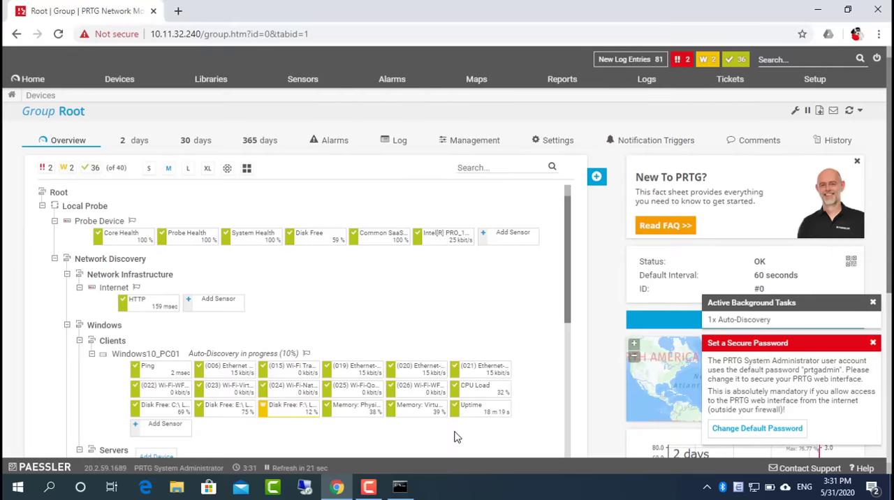
{"action": "left_click", "coordinate": [196, 11]}
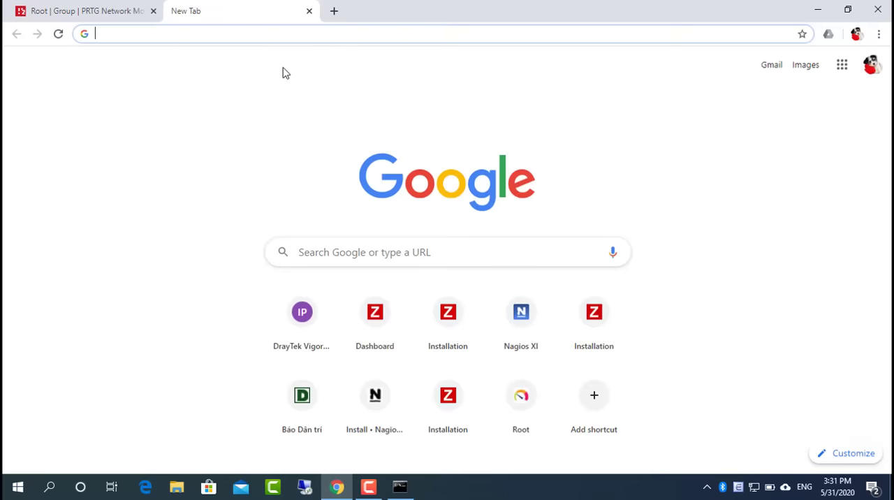
Browse to the Vigor2960 router at 10.11.32.140 and log in as admin
{"action": "type", "text": "10.11.32.110"}
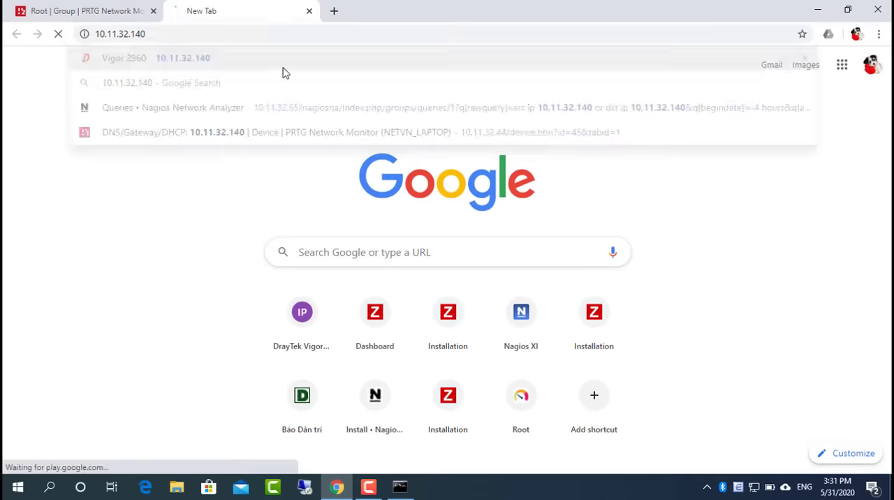
{"action": "left_click", "coordinate": [123, 58]}
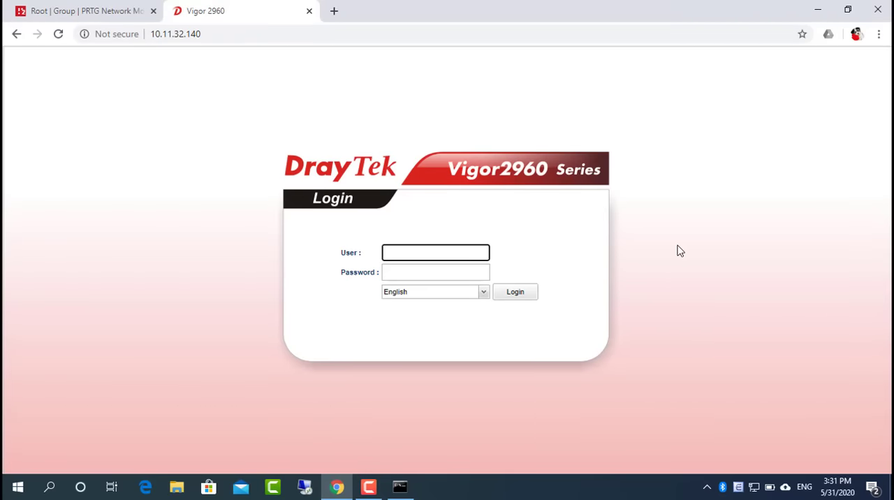
{"action": "type", "text": "admin"}
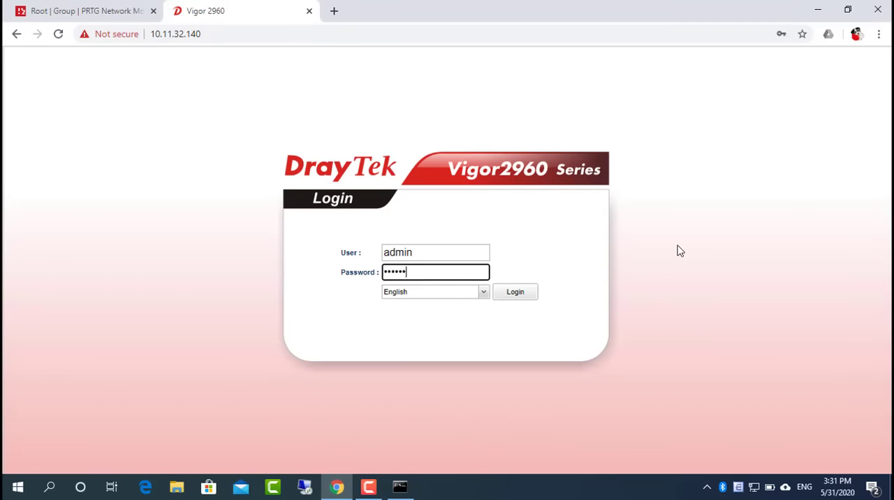
{"action": "left_click", "coordinate": [514, 292]}
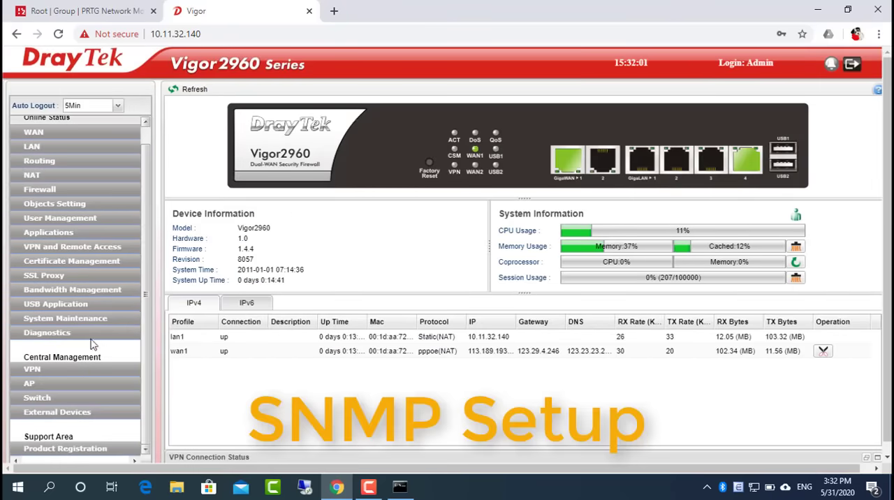
Under System Maintenance > SNMP Setup, enable SNMP with notification host 10.11.32.140 and apply
{"action": "left_click", "coordinate": [65, 318]}
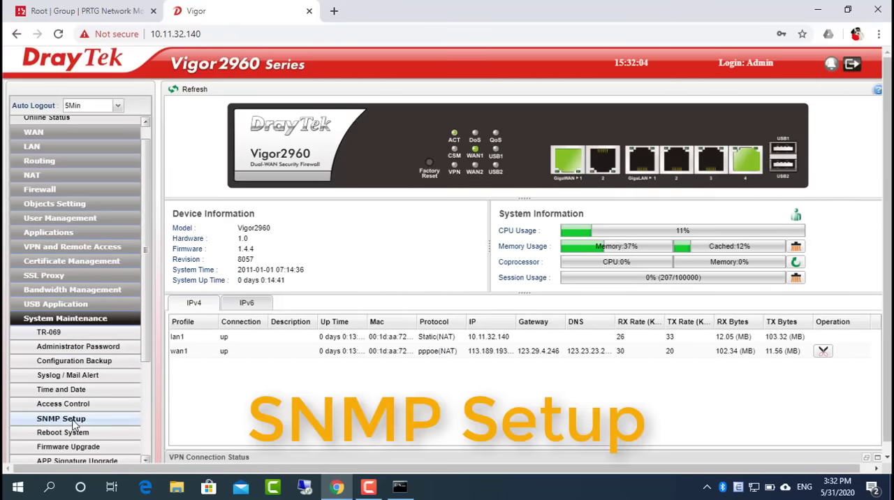
{"action": "left_click", "coordinate": [54, 419]}
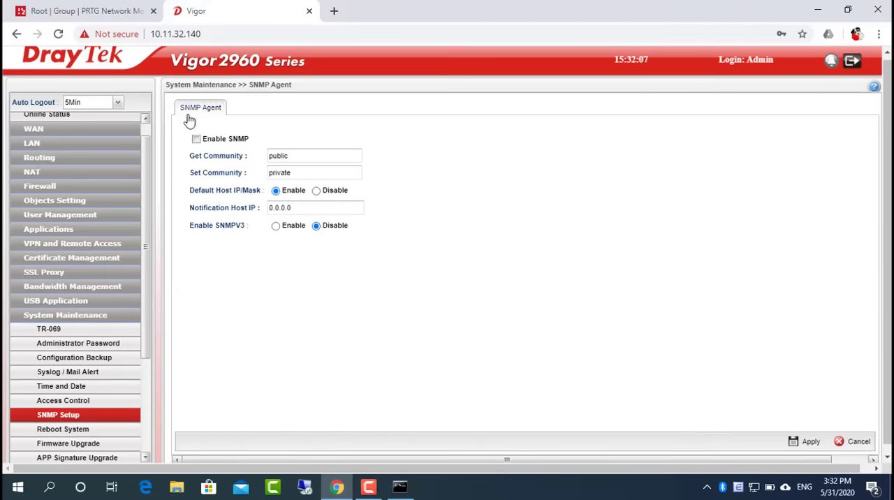
{"action": "left_click", "coordinate": [196, 139]}
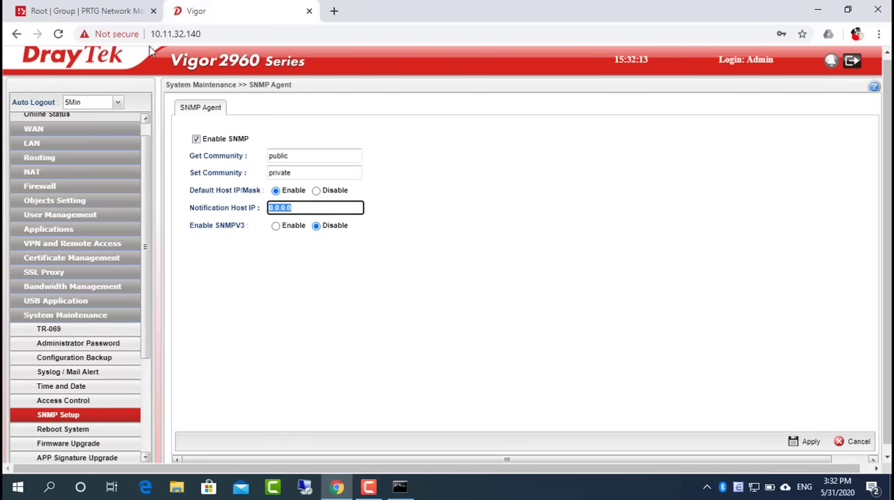
{"action": "left_click", "coordinate": [83, 11]}
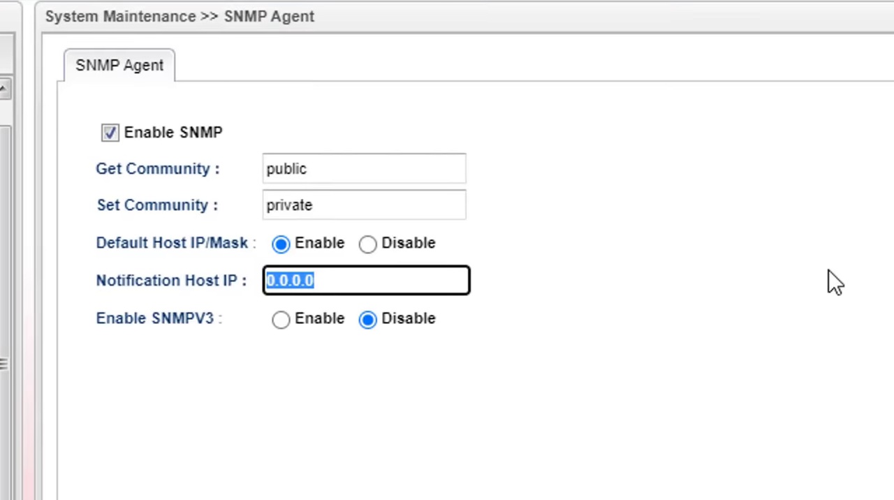
{"action": "type", "text": "10.11.32.140"}
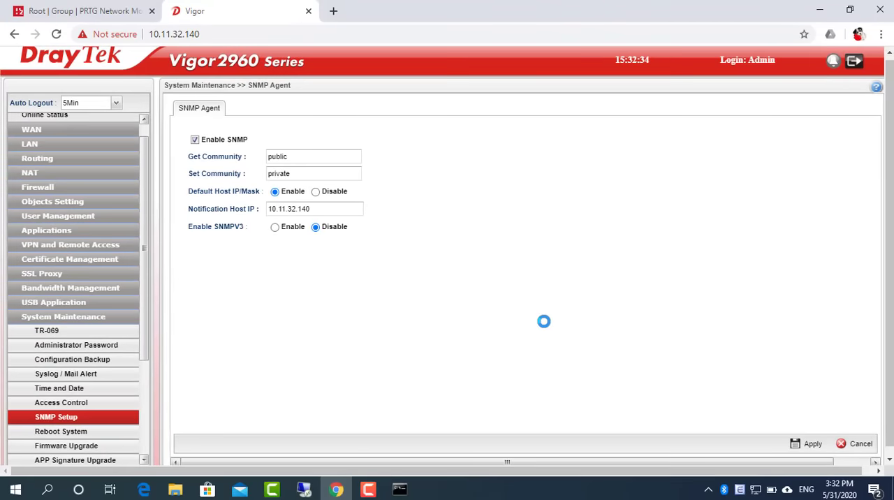
{"action": "left_click", "coordinate": [807, 443]}
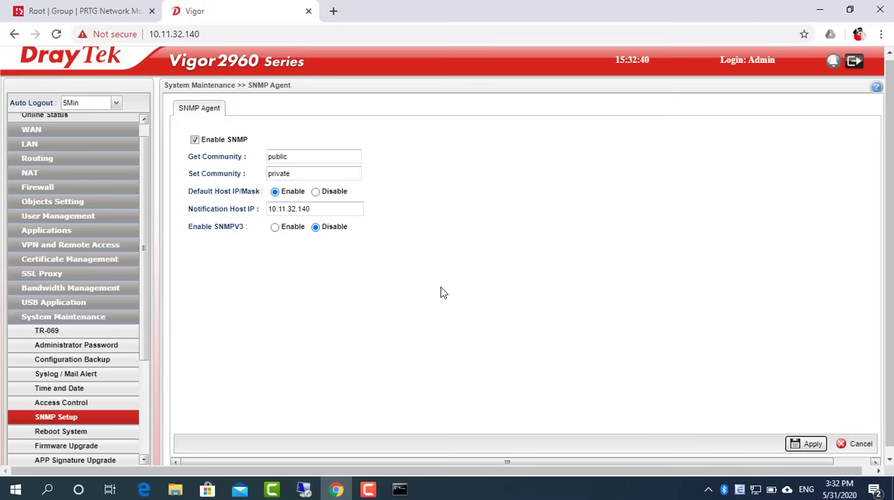
{"action": "mouse_move", "coordinate": [290, 14]}
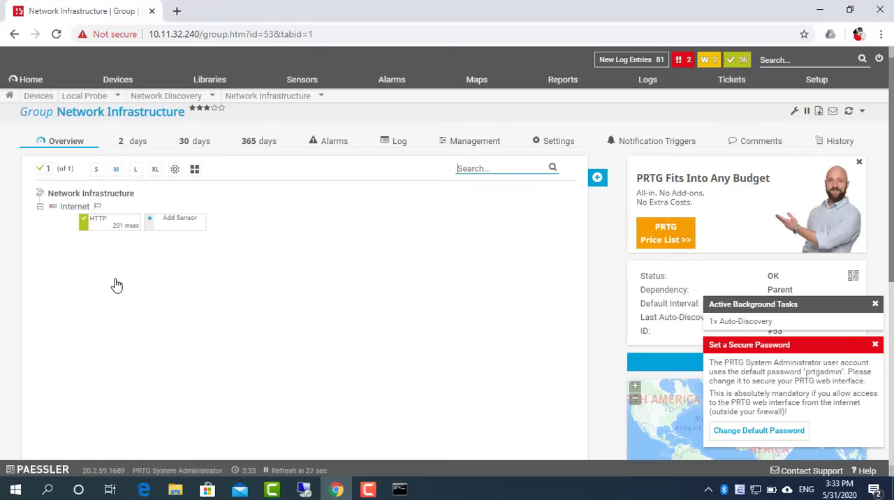
Start adding a new device placed in the Network Infrastructure group
{"action": "left_click", "coordinate": [597, 177]}
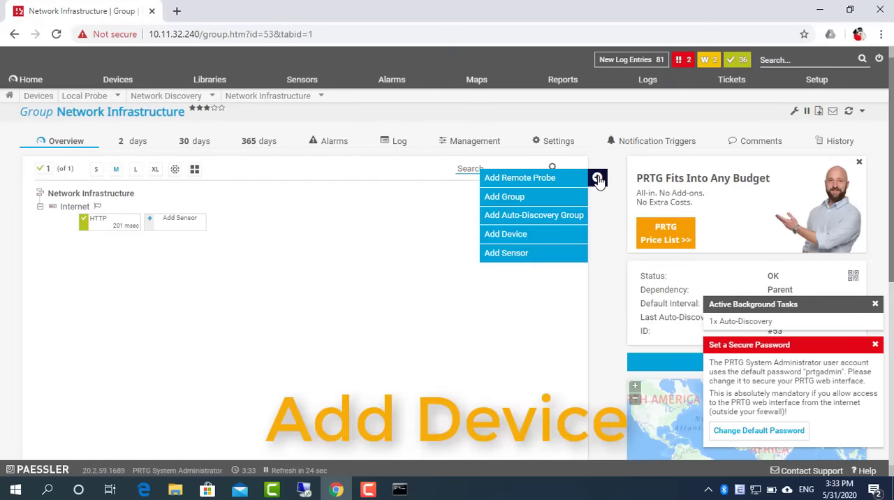
{"action": "left_click", "coordinate": [506, 234]}
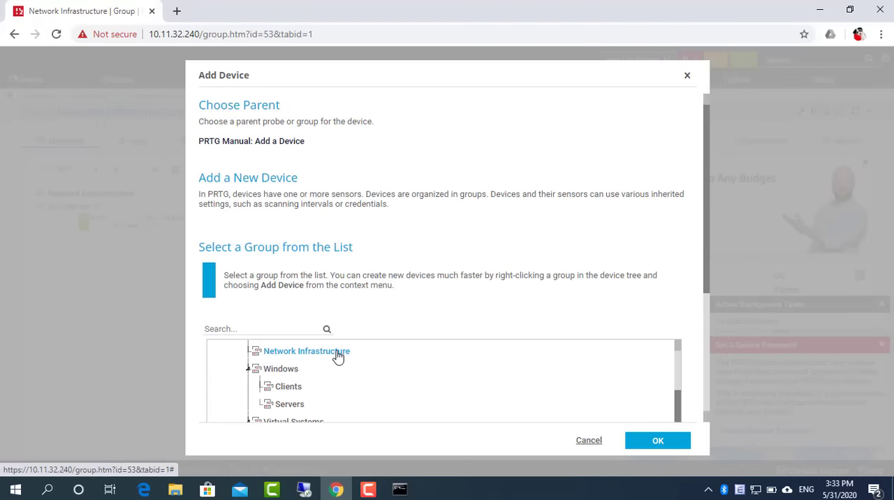
{"action": "left_click", "coordinate": [660, 440]}
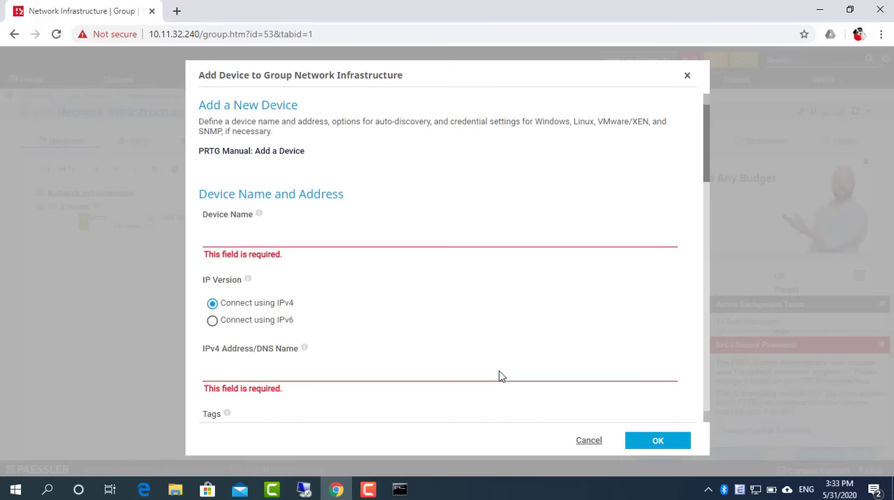
Name the device RouterDraytekVigor2960 with IPv4 10.11.32.140 and create it
{"action": "type", "text": "Router"}
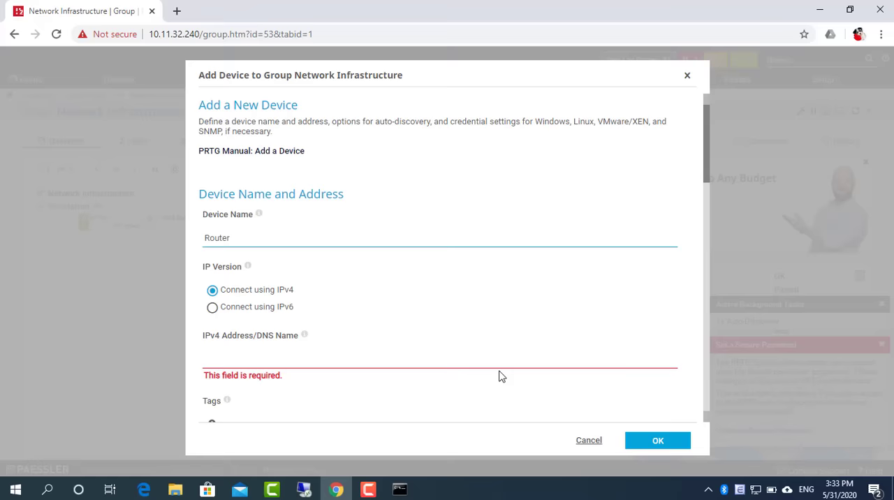
{"action": "type", "text": "Draytek"}
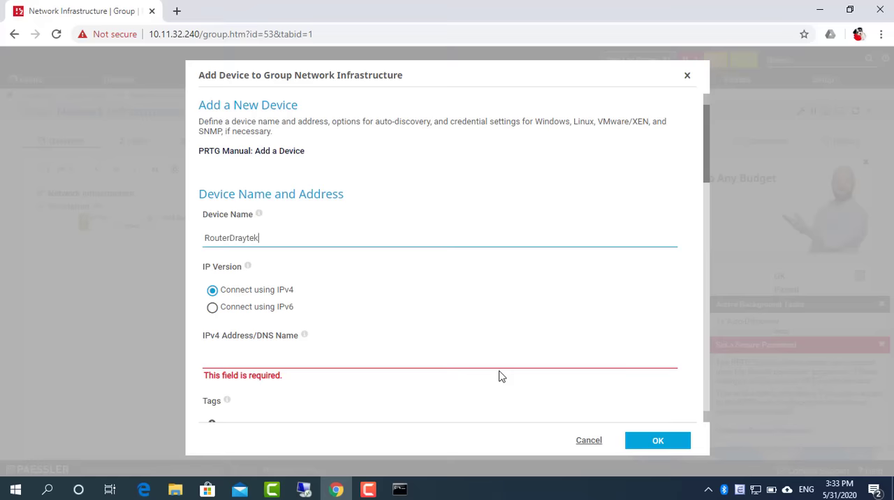
{"action": "type", "text": "Vigor2"}
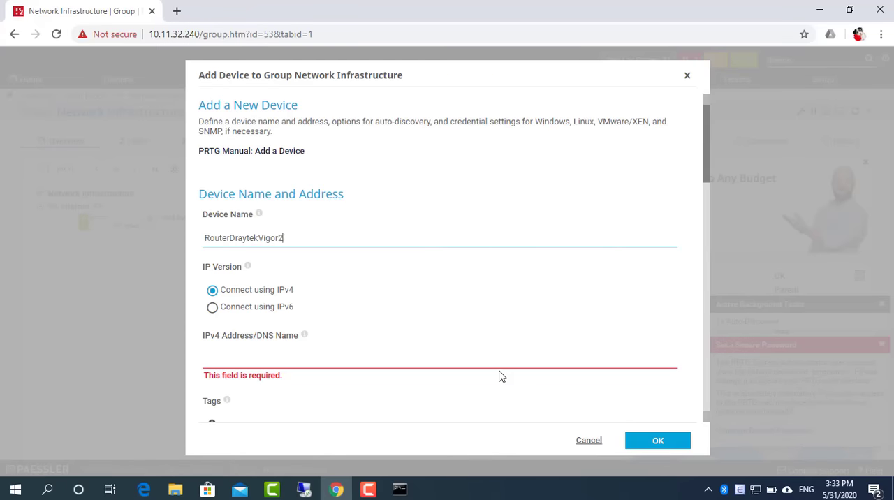
{"action": "type", "text": "960"}
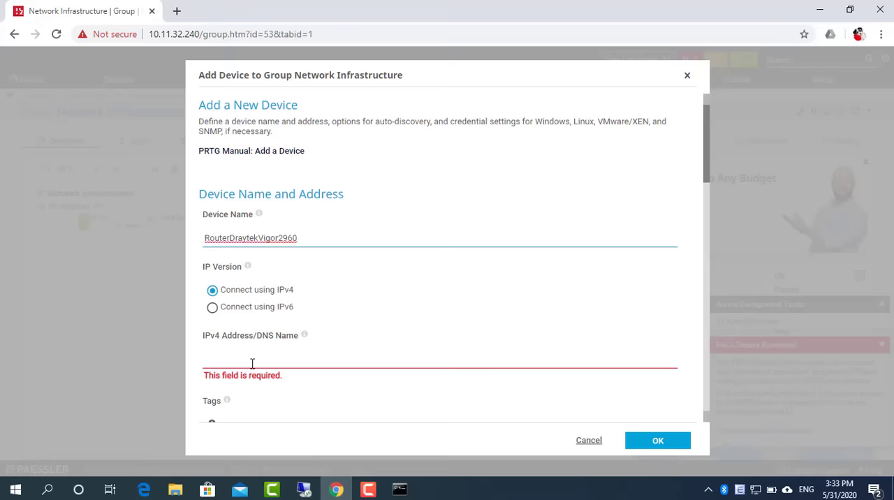
{"action": "type", "text": "10.11.32.140"}
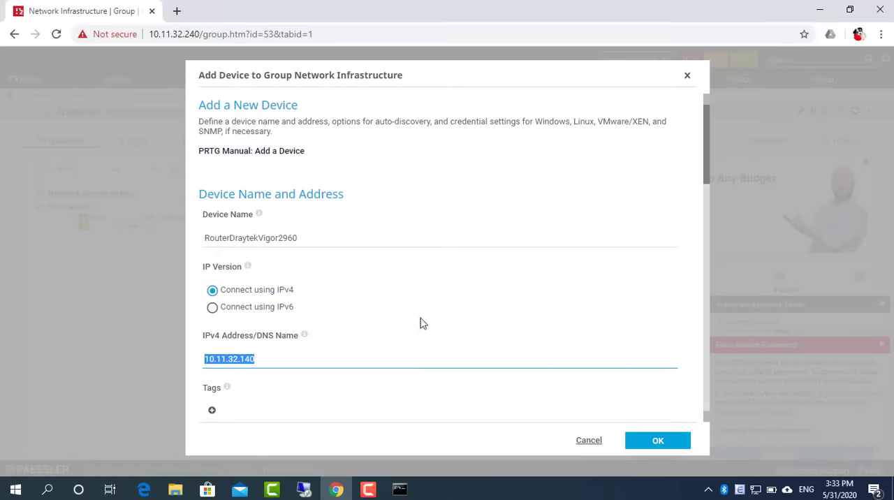
{"action": "scroll", "scroll_direction": "down", "scroll_amount": 3}
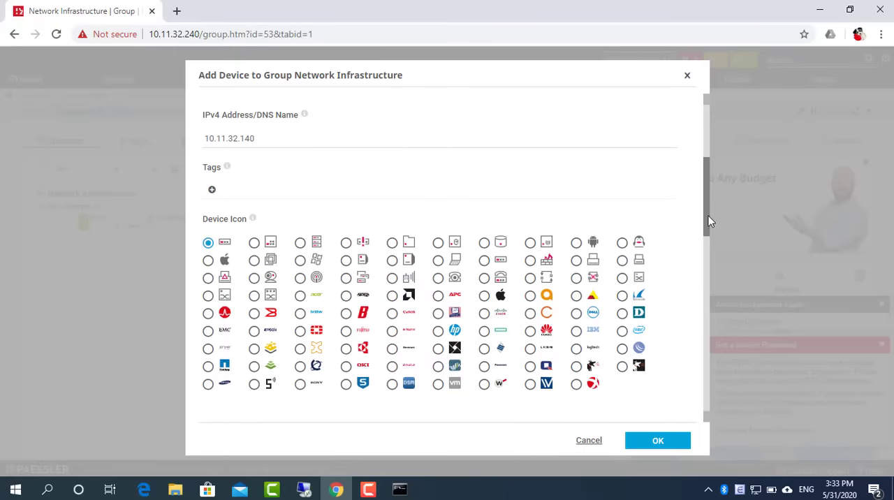
{"action": "left_click", "coordinate": [208, 296]}
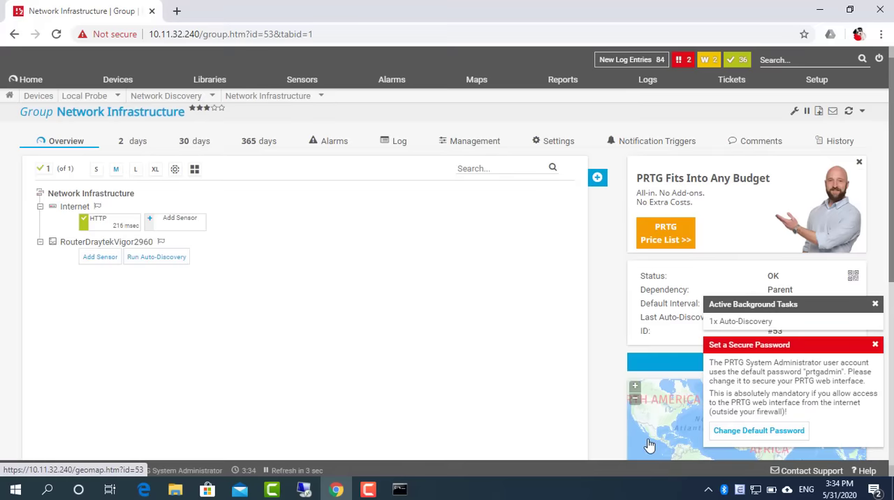
{"action": "mouse_move", "coordinate": [122, 270]}
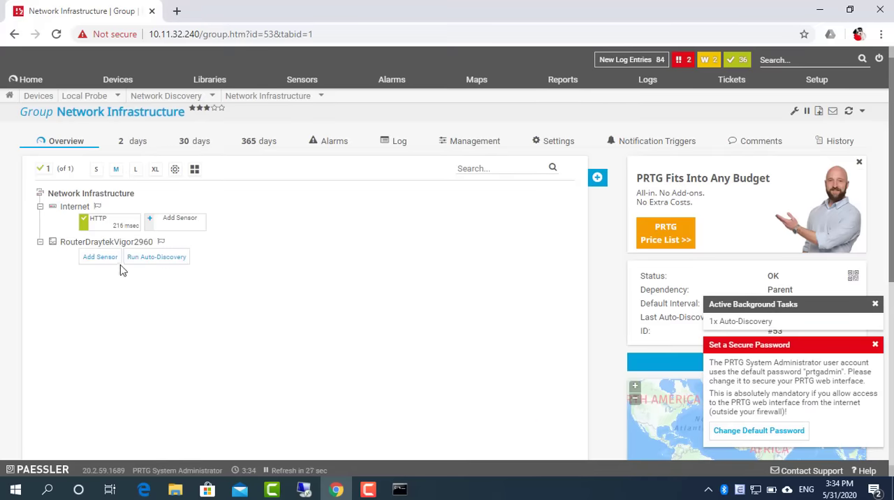
Auto-discover the router's 23 sensors and view it beside Windows10_PC01 in the Root device tree
{"action": "left_click", "coordinate": [155, 257]}
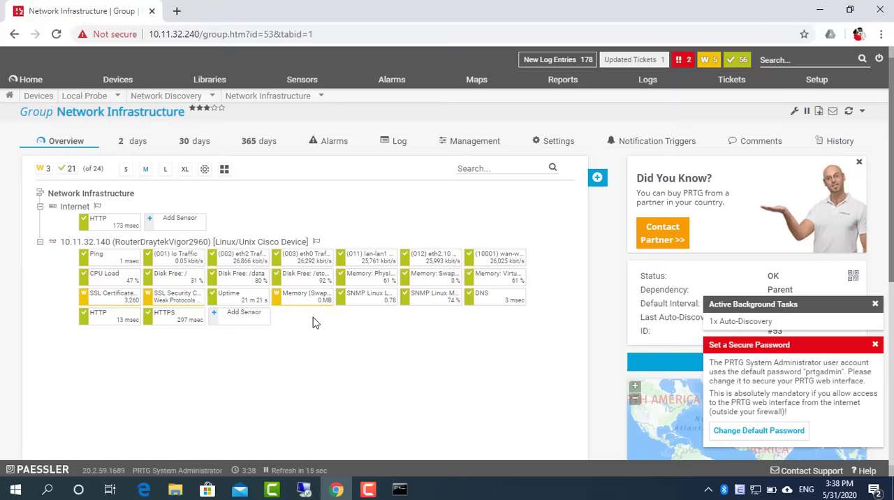
{"action": "left_click", "coordinate": [118, 79]}
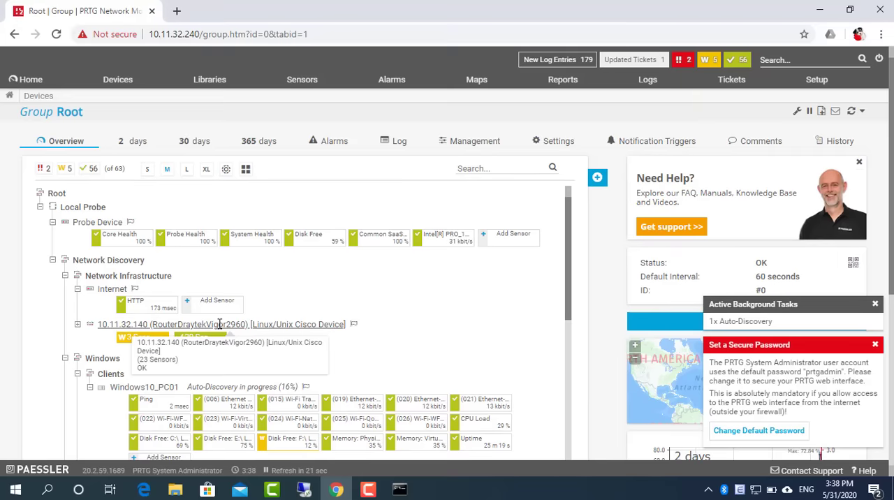
{"action": "mouse_move", "coordinate": [255, 329]}
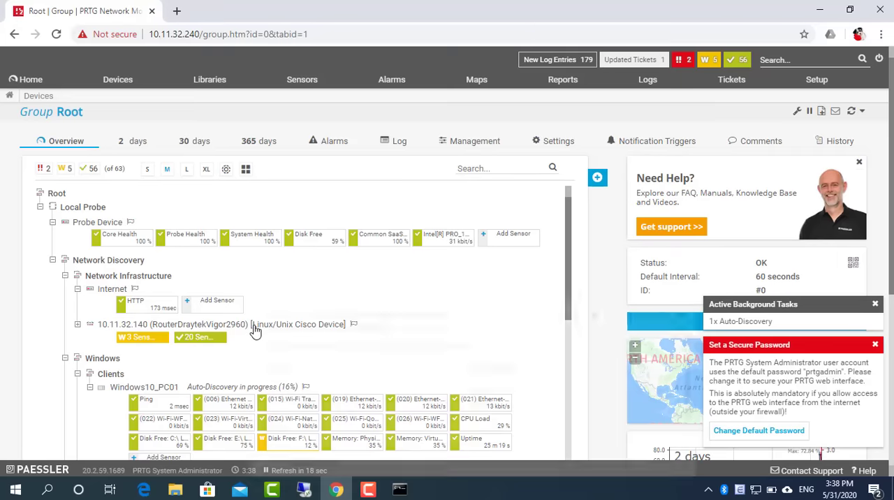
{"action": "scroll", "scroll_direction": "down", "scroll_amount": 3}
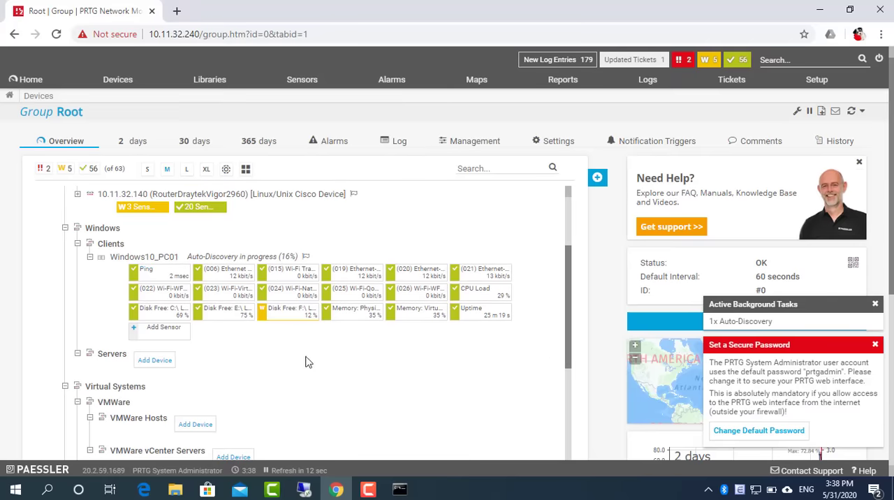
{"action": "mouse_move", "coordinate": [315, 377]}
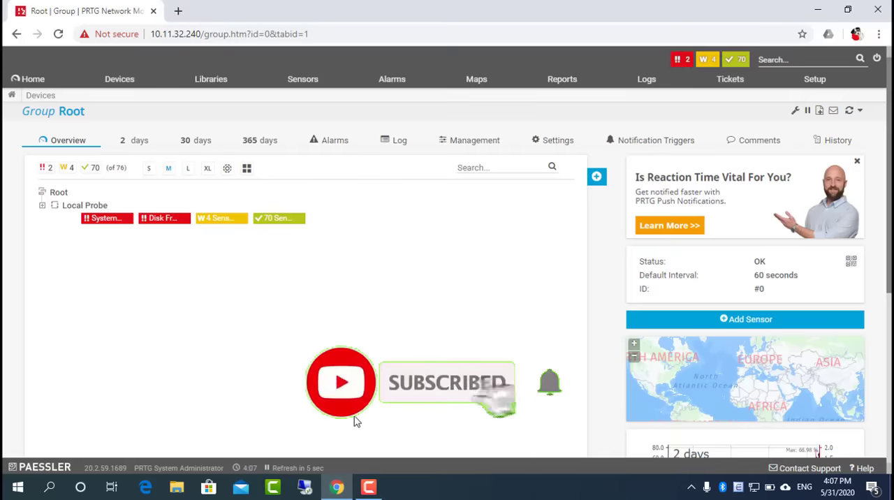
Refresh the device tree via Home and Devices, then expand Local Probe and Network Discovery to show their sensors
{"action": "left_click", "coordinate": [29, 78]}
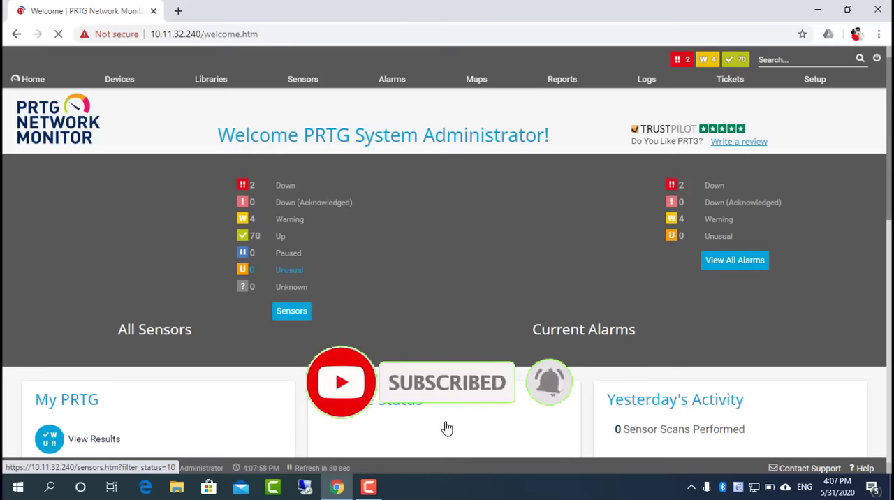
{"action": "left_click", "coordinate": [120, 79]}
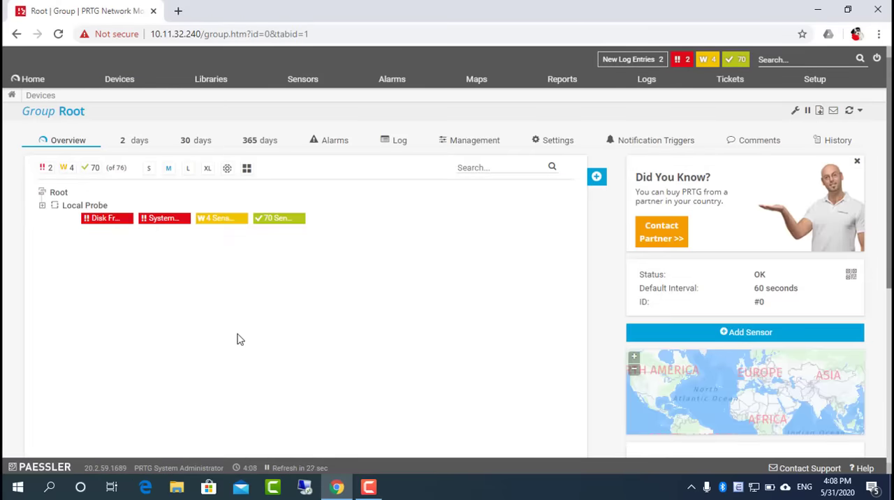
{"action": "left_click", "coordinate": [31, 78]}
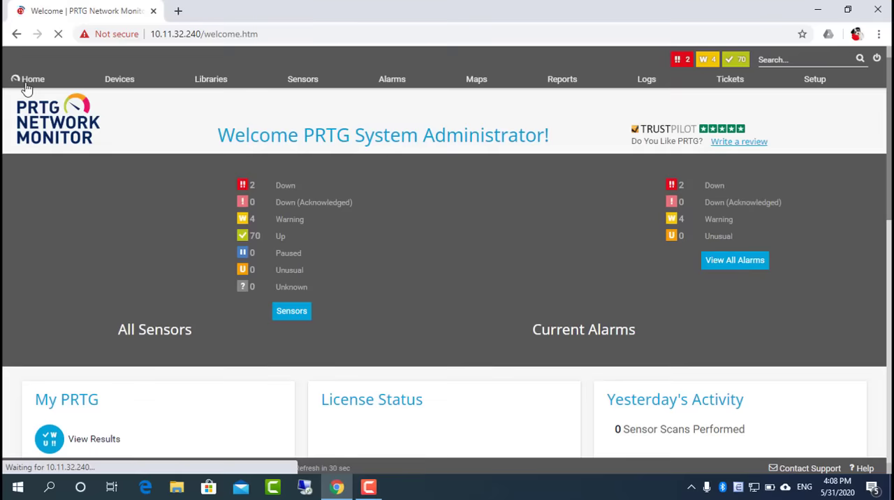
{"action": "left_click", "coordinate": [120, 78]}
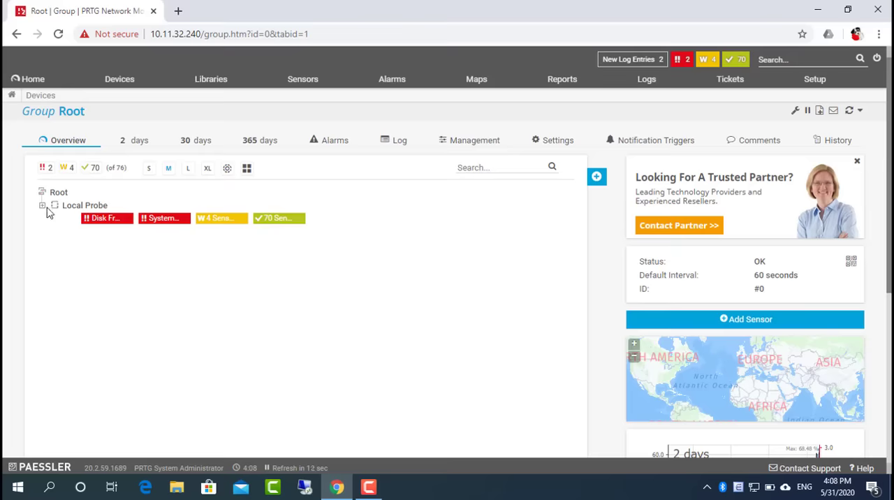
{"action": "left_click", "coordinate": [42, 205]}
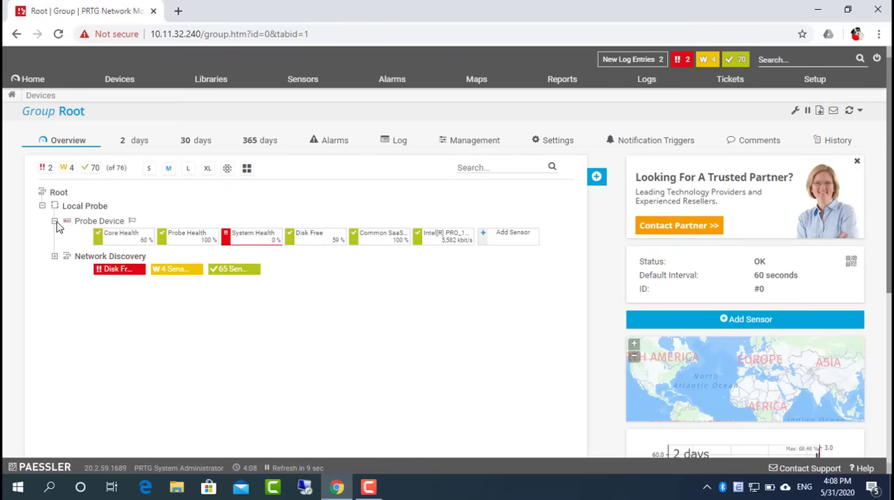
{"action": "left_click", "coordinate": [53, 257]}
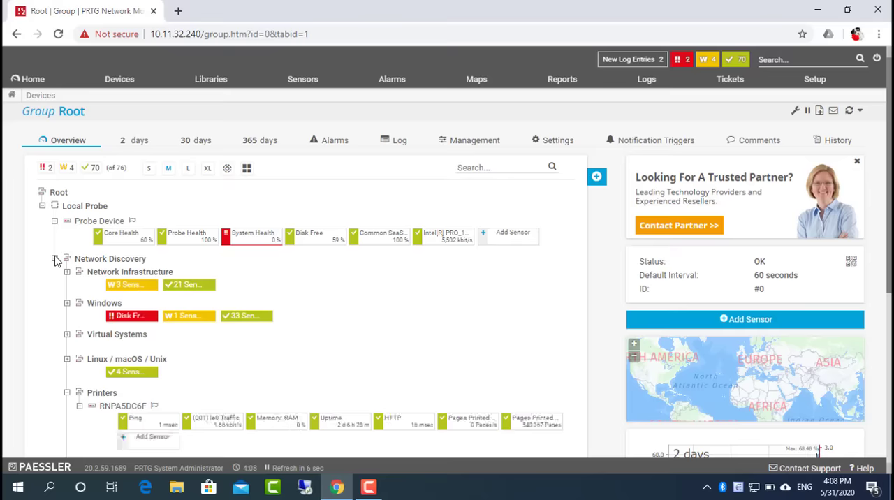